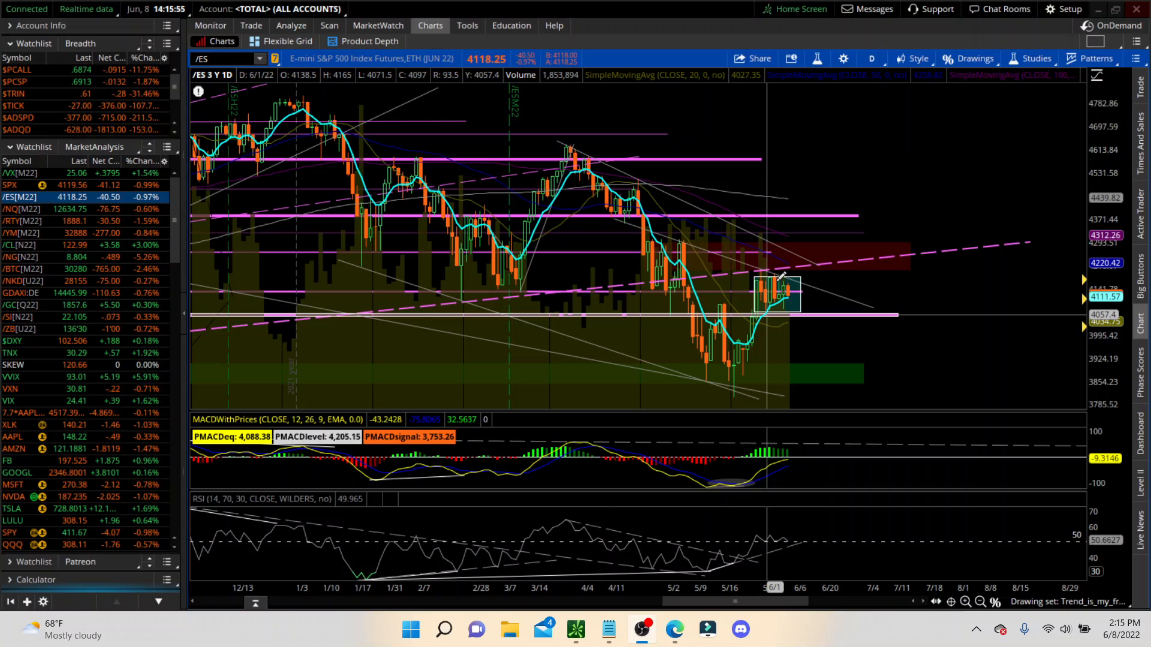
mouse_move(775, 303)
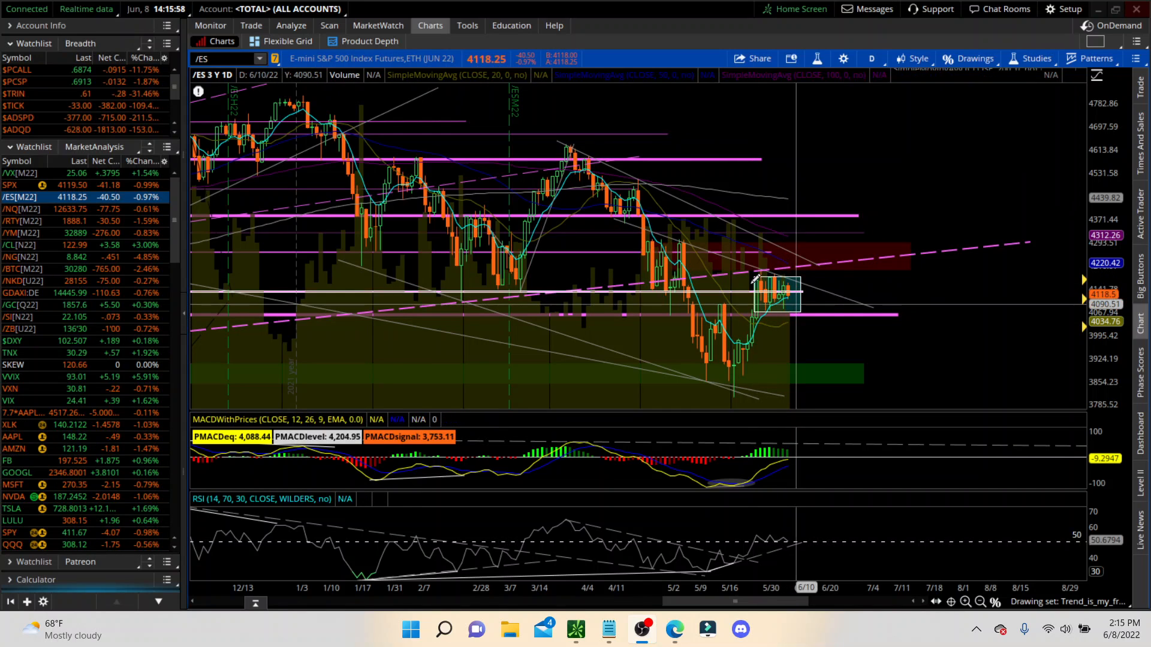
mouse_move(767, 297)
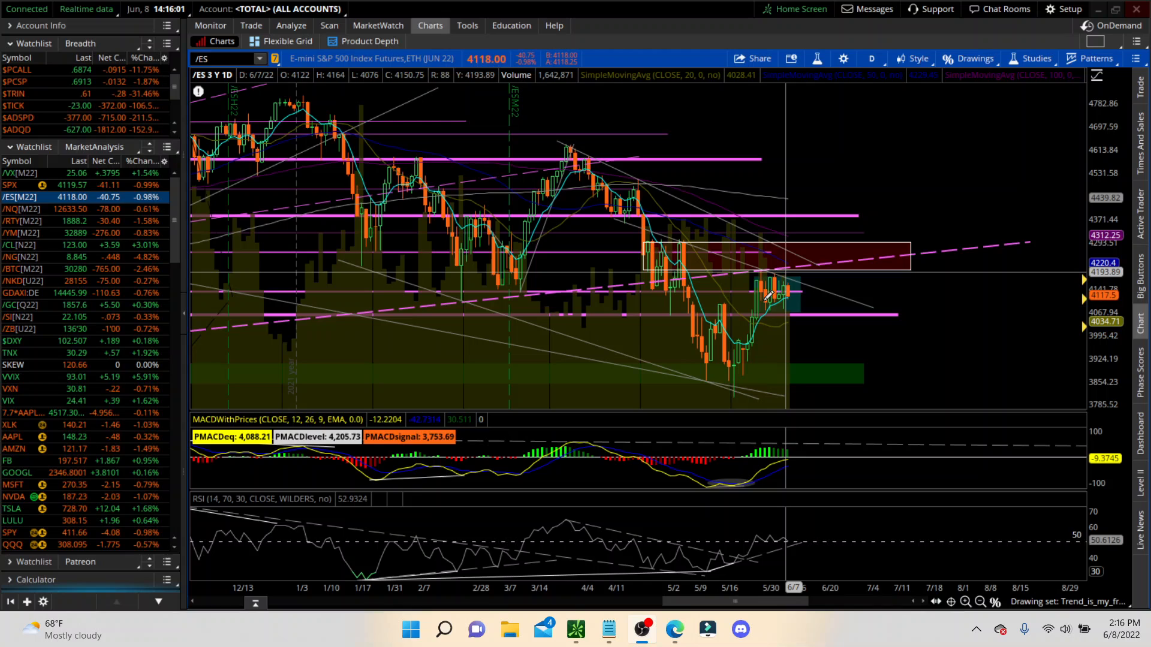
mouse_move(782, 297)
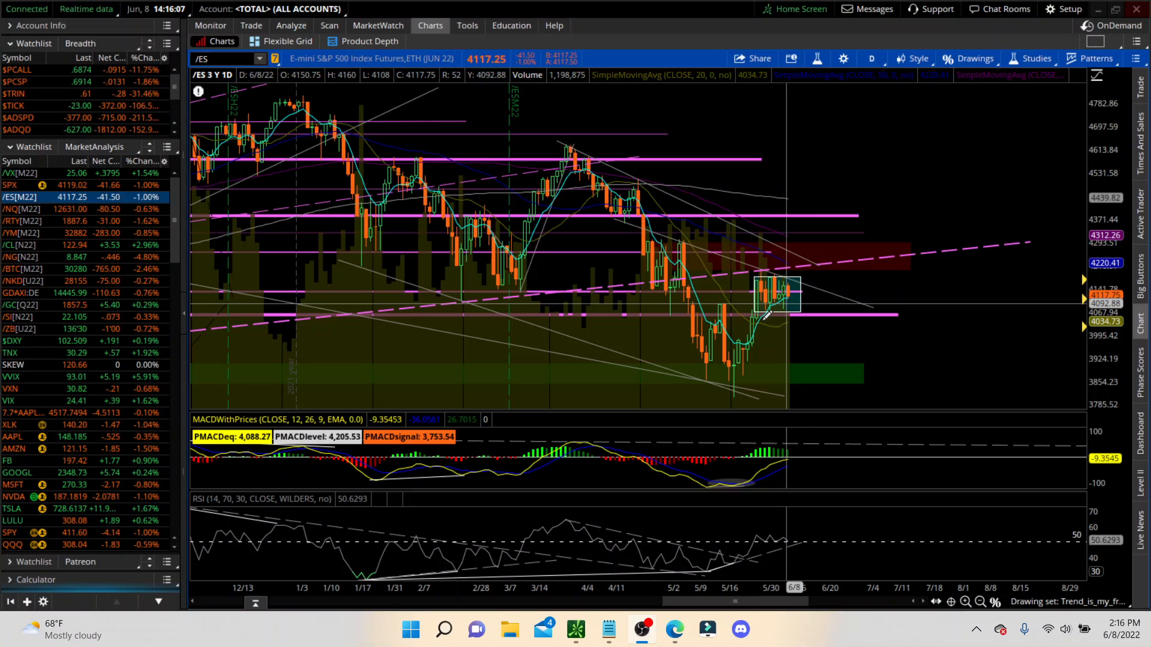
mouse_move(792, 294)
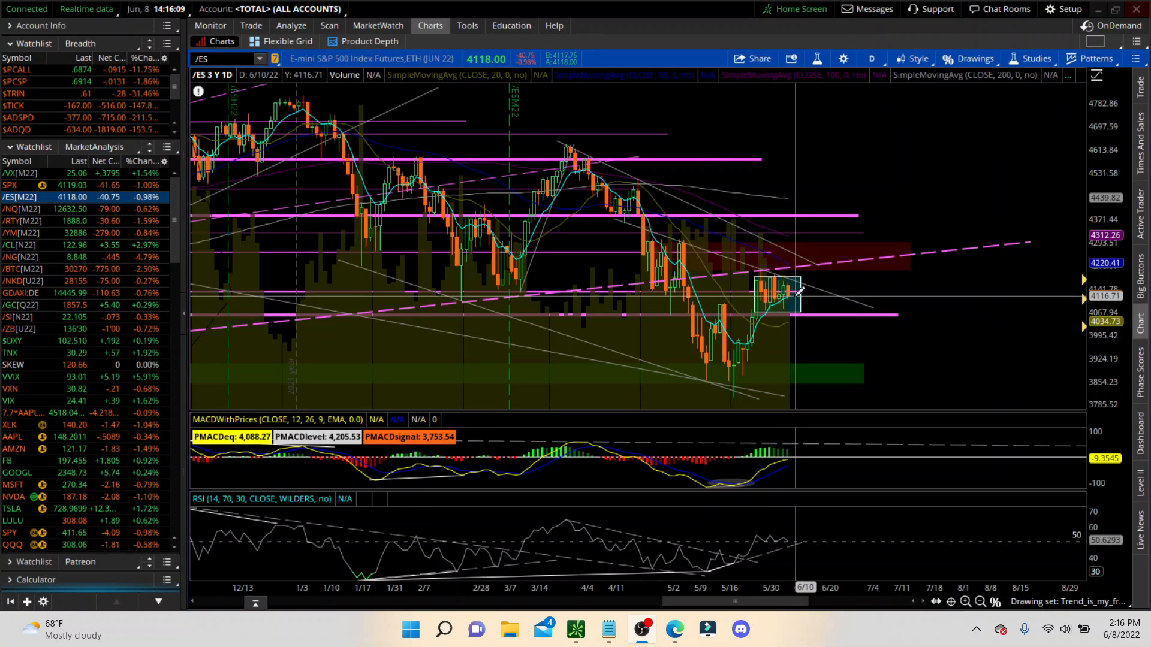
mouse_move(787, 294)
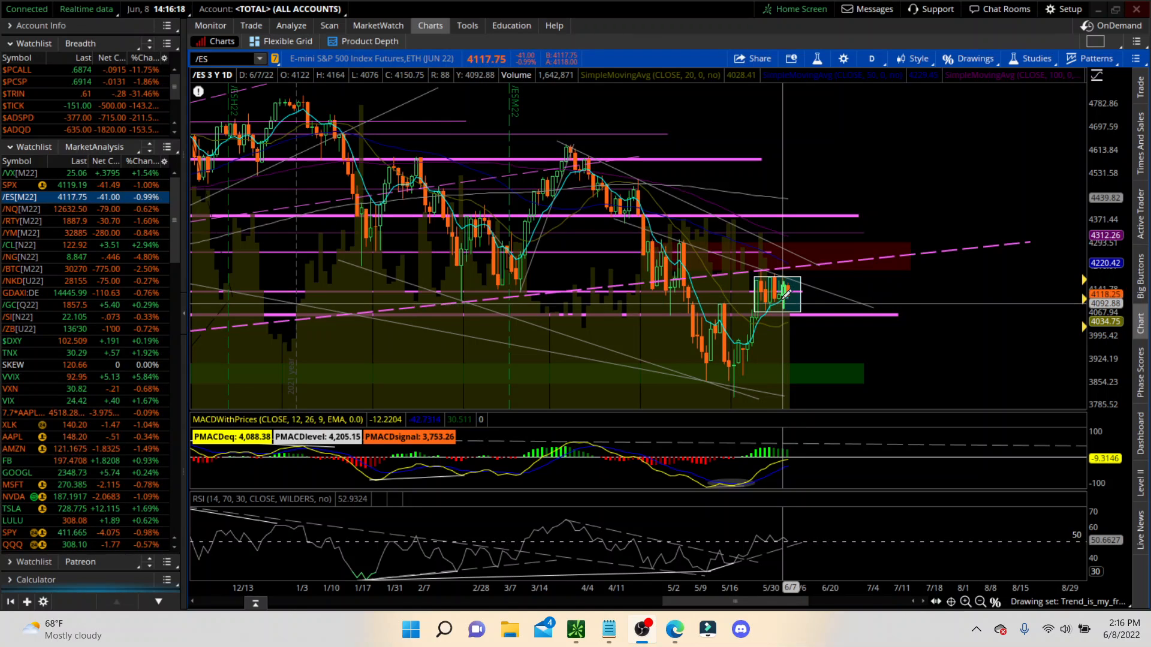
mouse_move(785, 307)
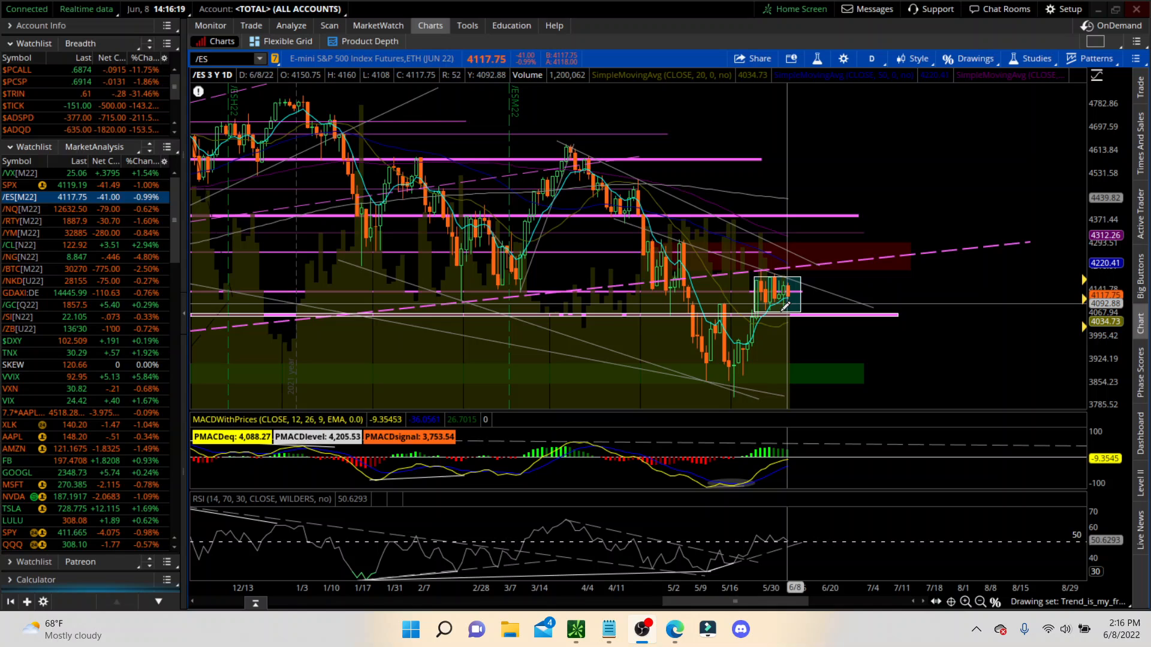
mouse_move(785, 297)
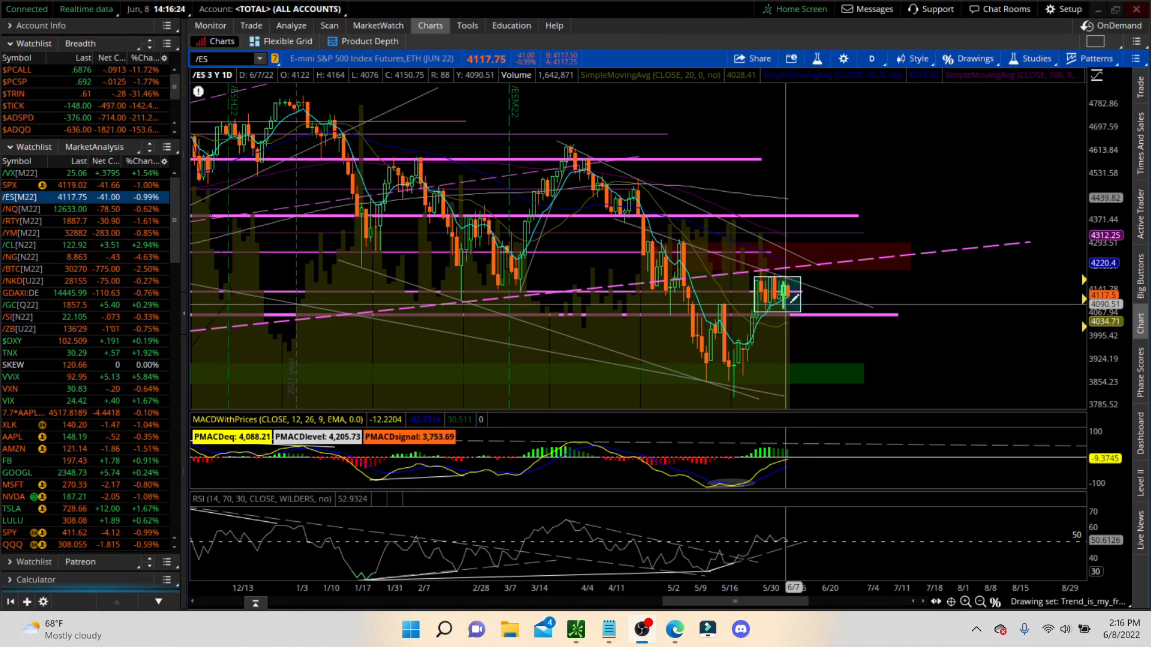
mouse_move(785, 301)
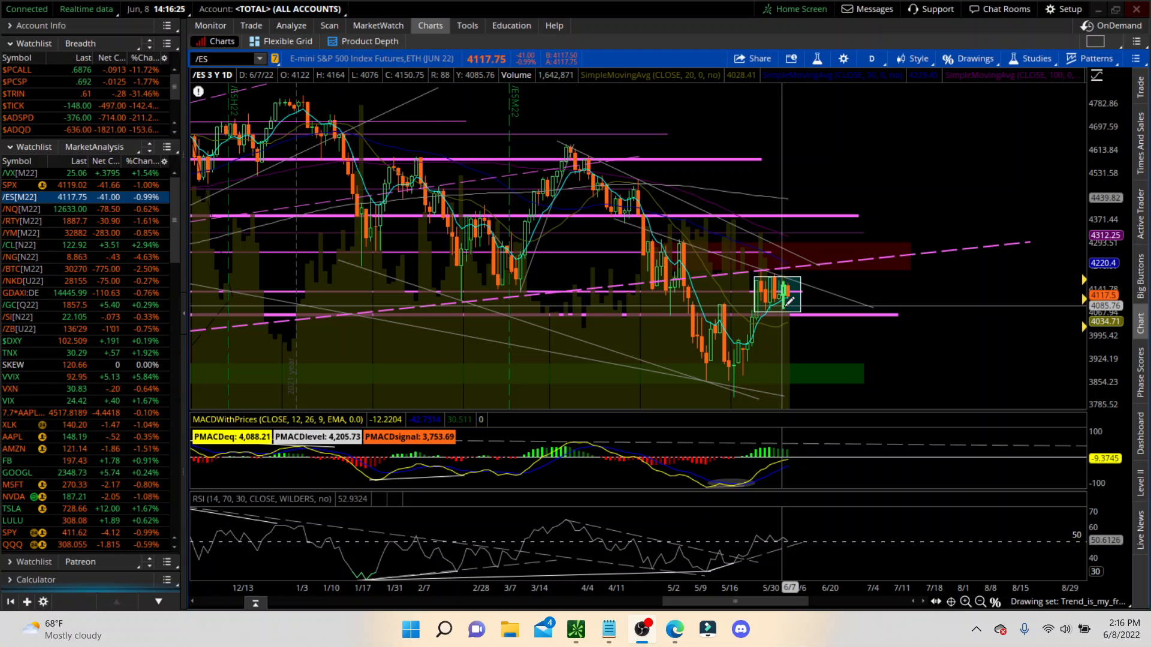
mouse_move(793, 301)
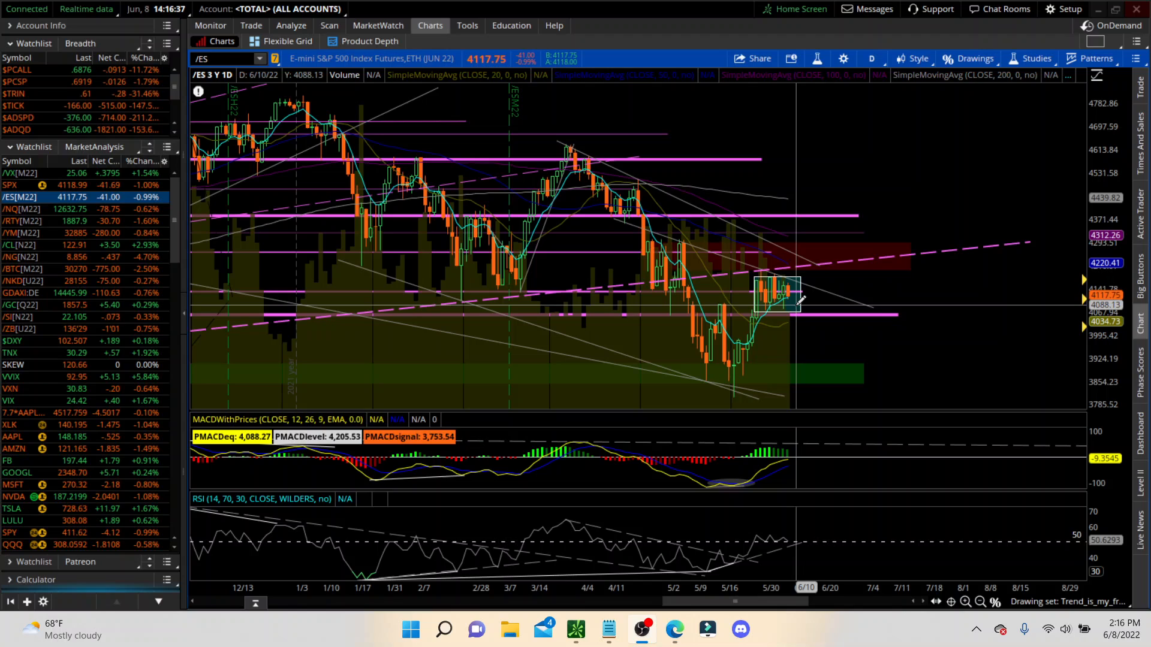
mouse_move(789, 301)
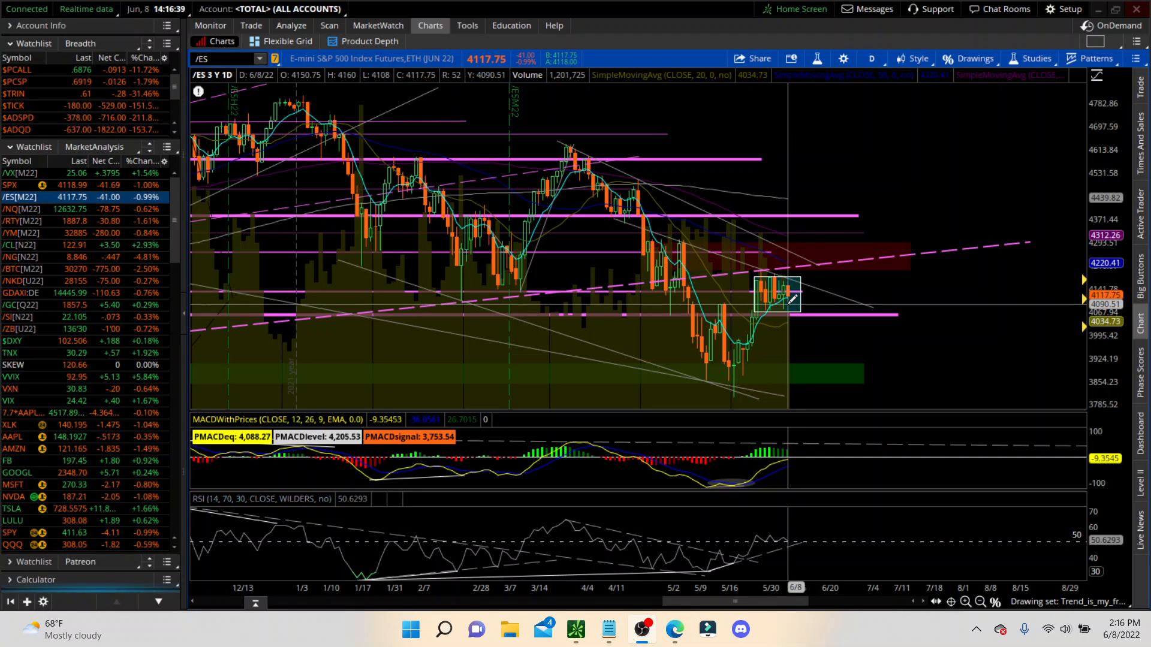
mouse_move(800, 301)
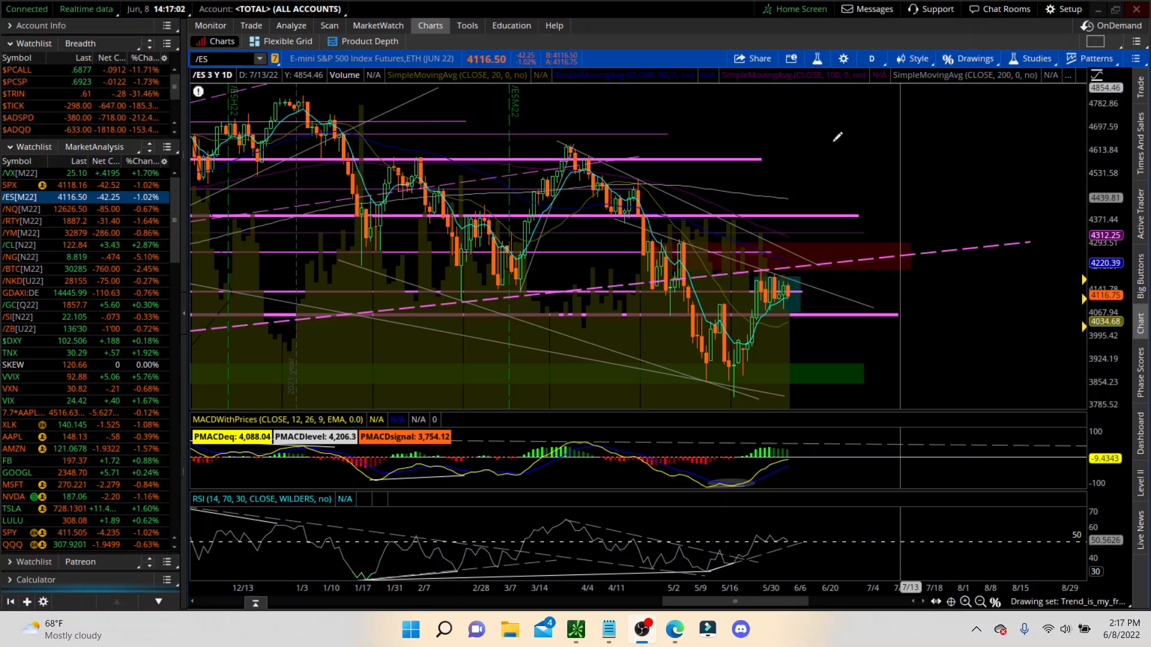
mouse_move(796, 282)
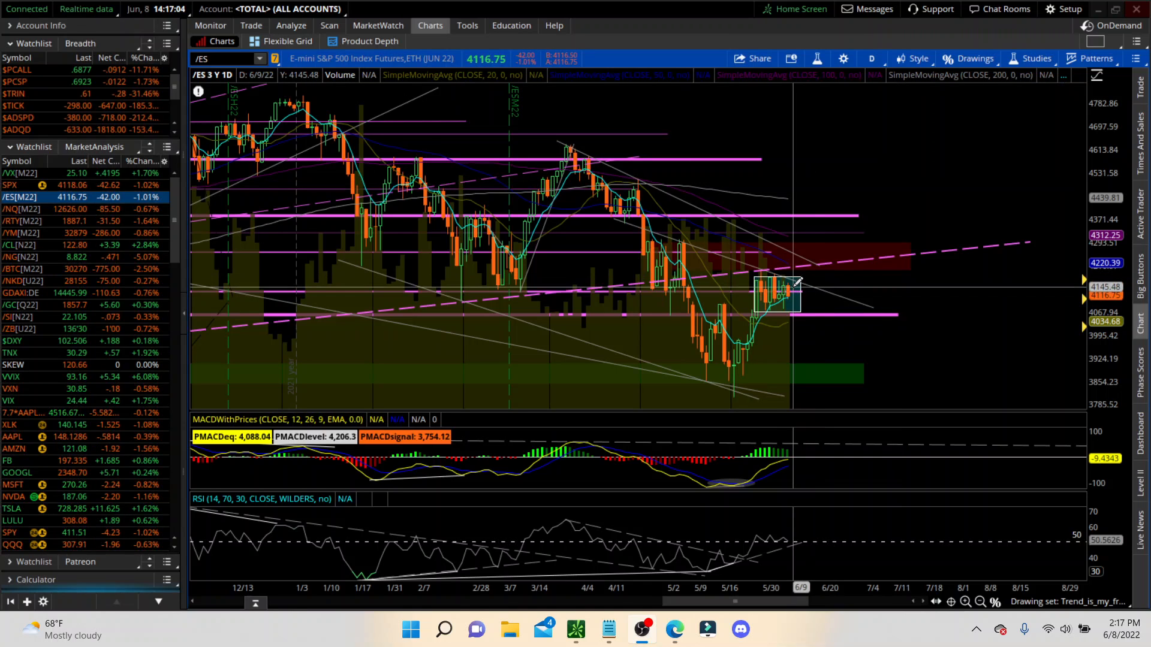
mouse_move(804, 277)
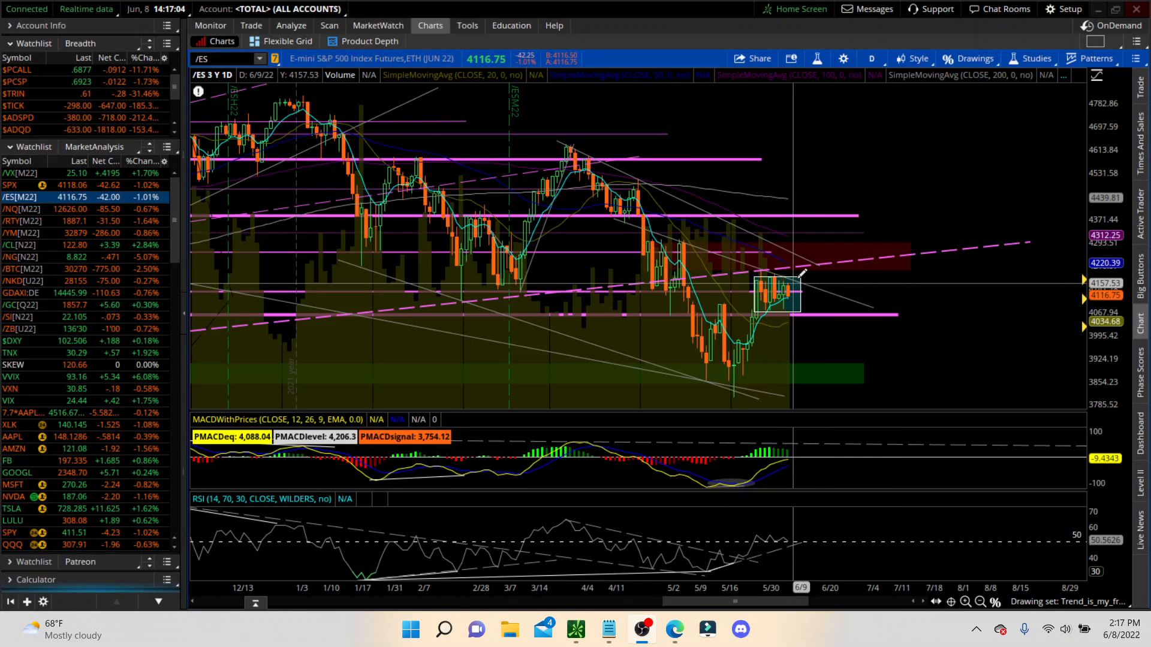
mouse_move(661, 290)
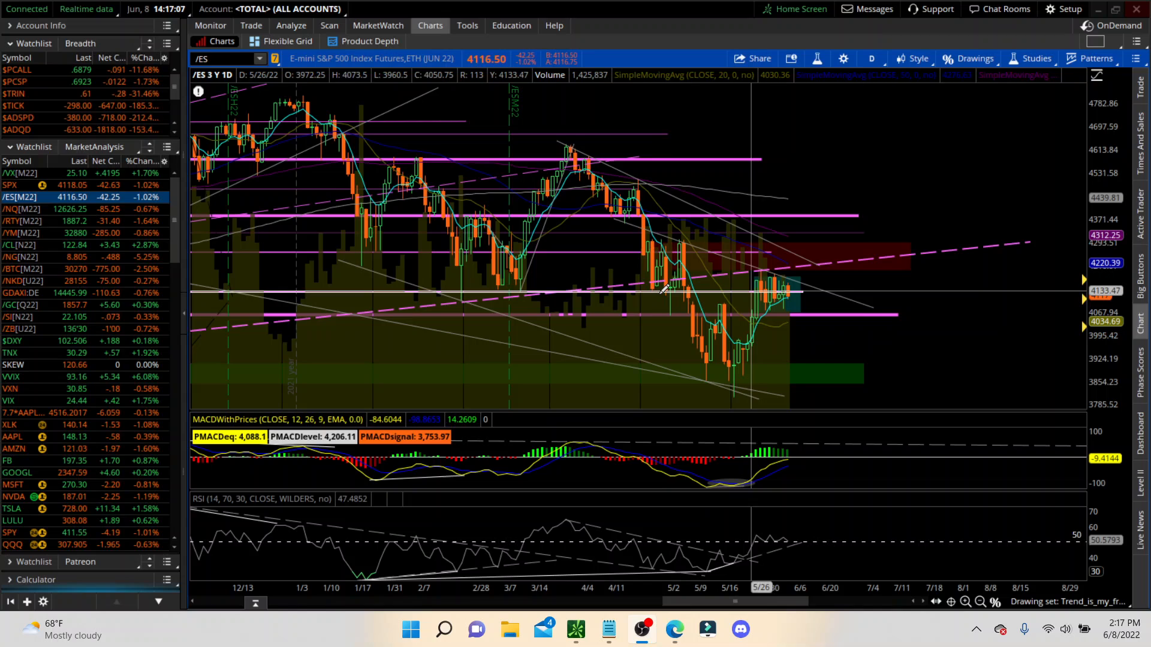
mouse_move(628, 287)
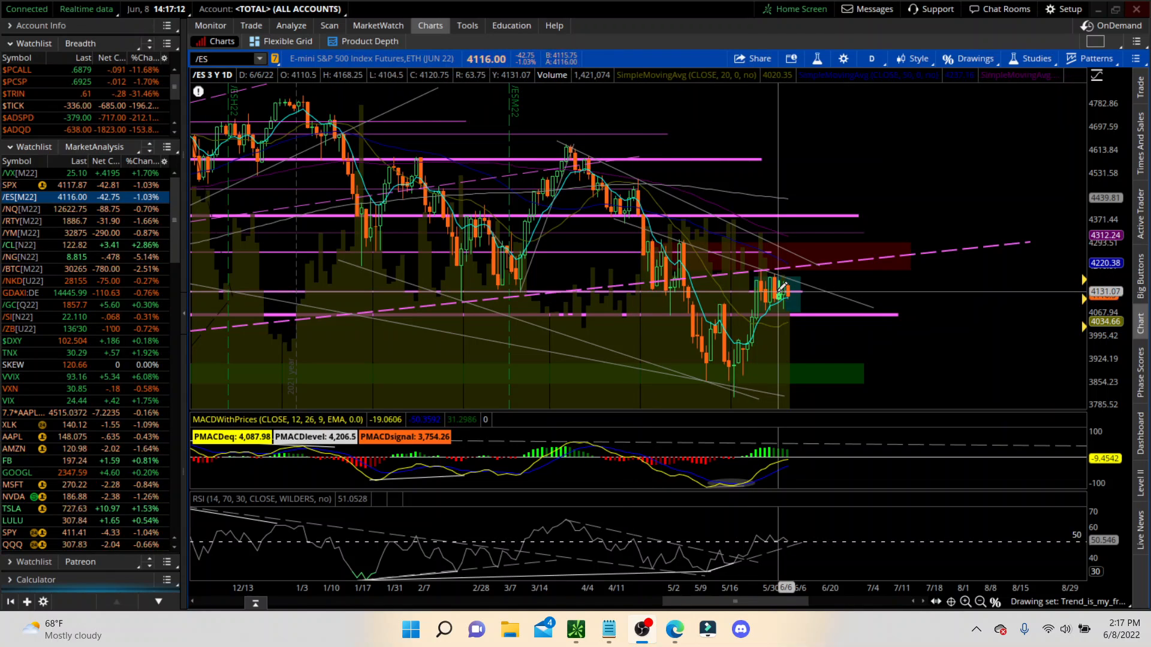
mouse_move(788, 294)
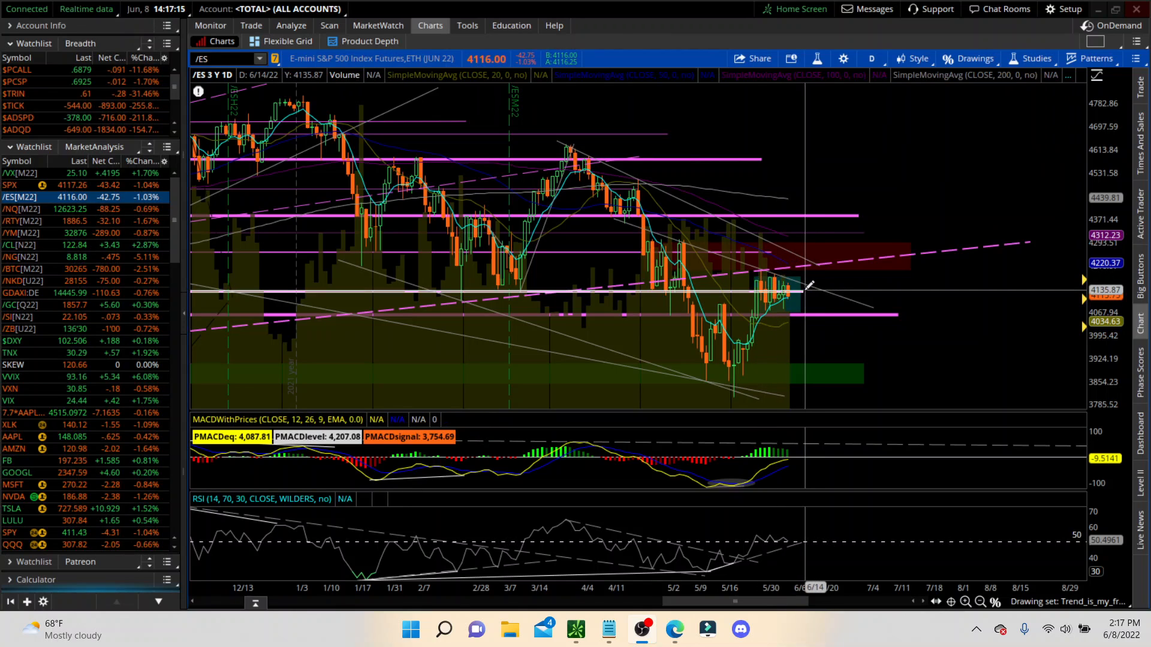
mouse_move(813, 290)
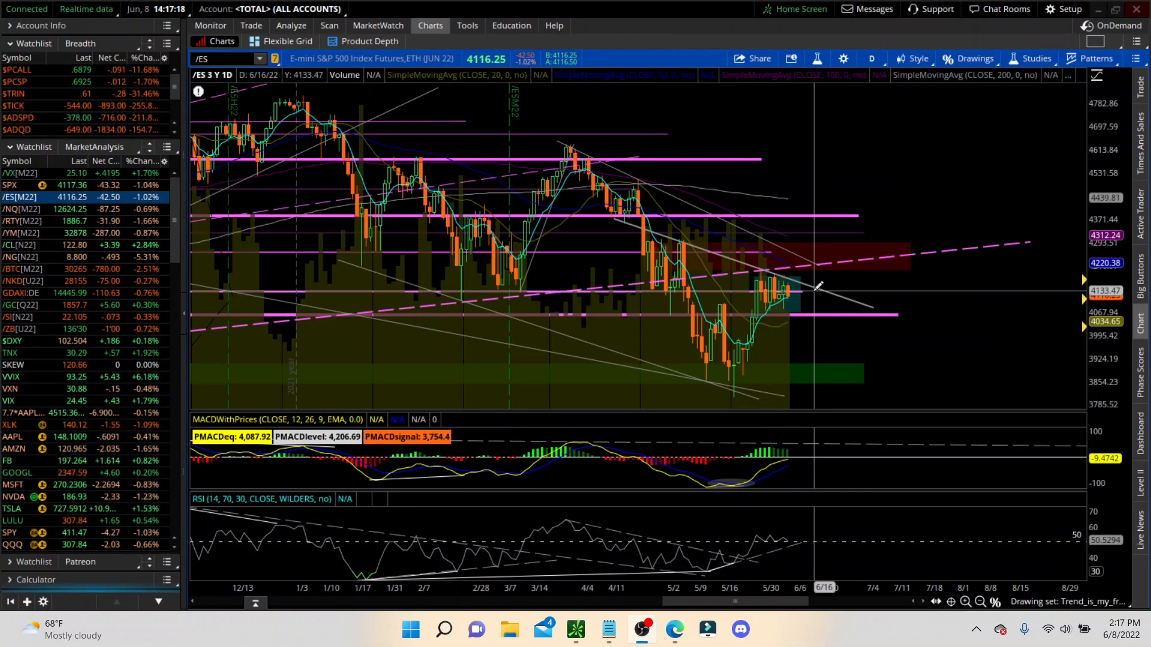
mouse_move(808, 287)
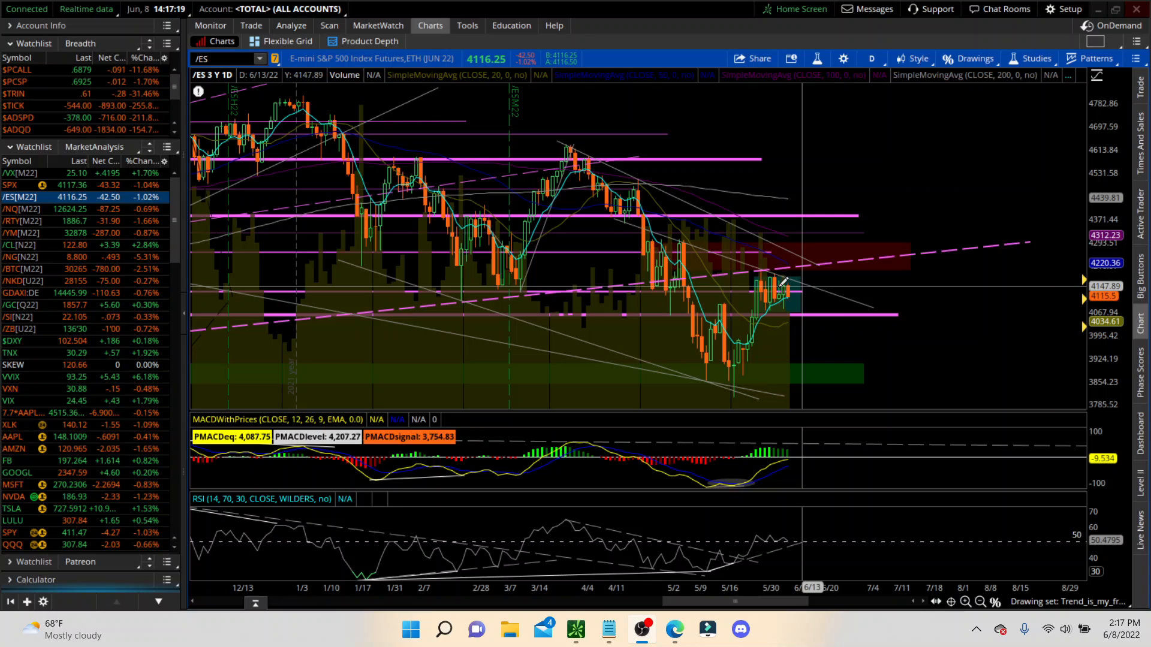
mouse_move(777, 294)
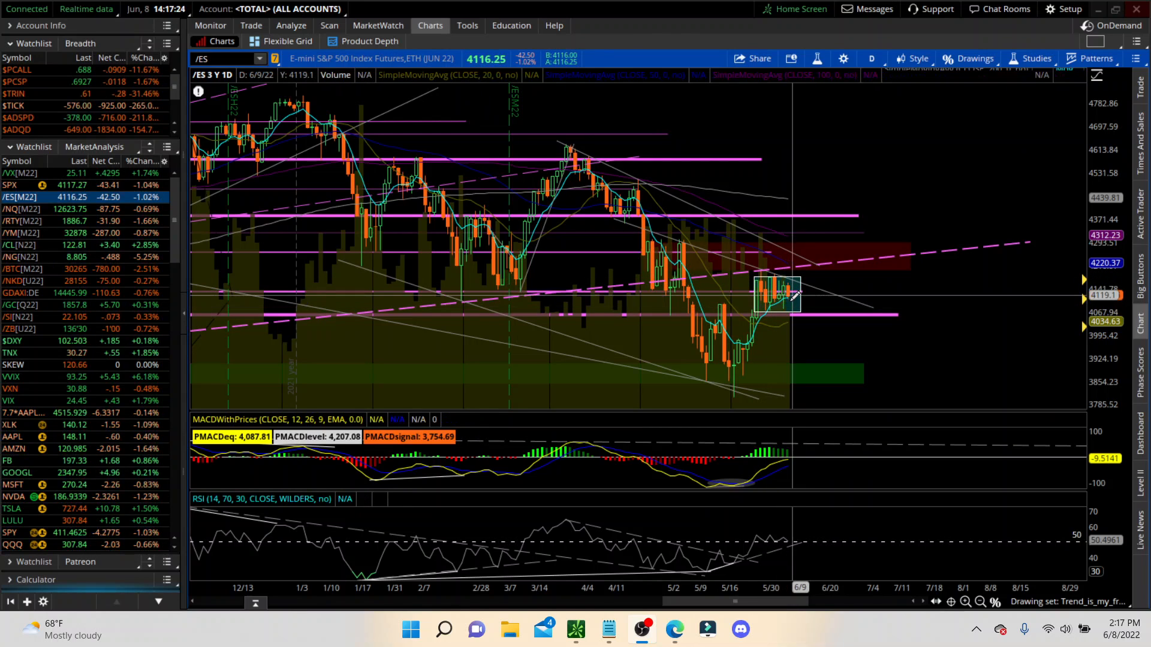
mouse_move(791, 296)
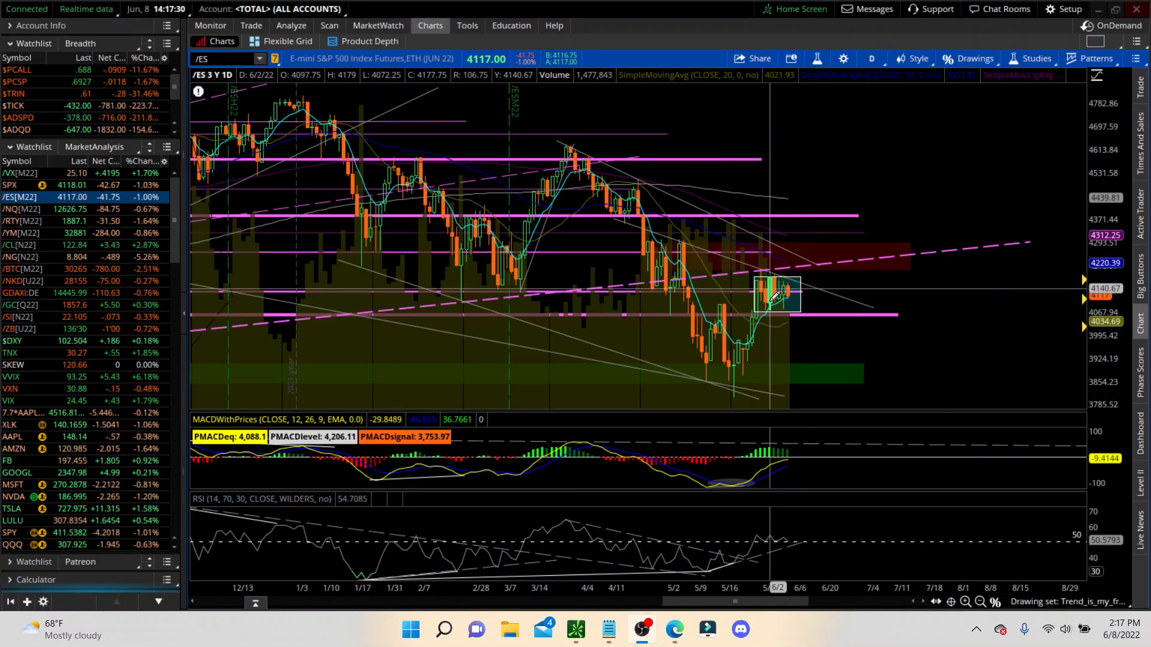
mouse_move(789, 294)
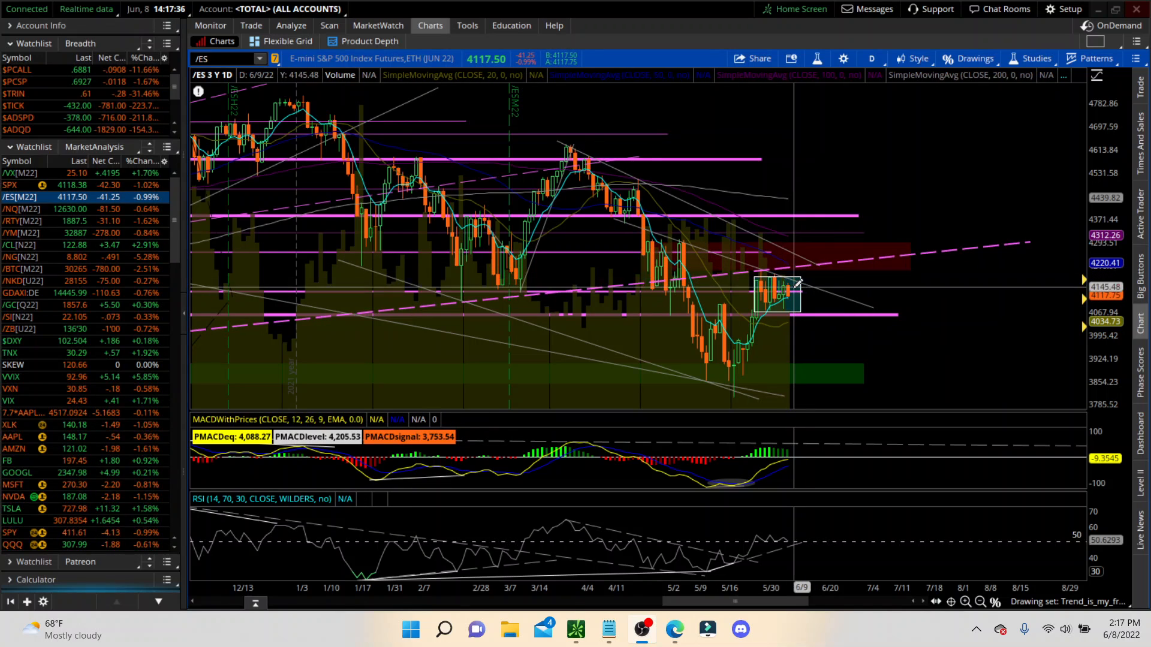
mouse_move(797, 261)
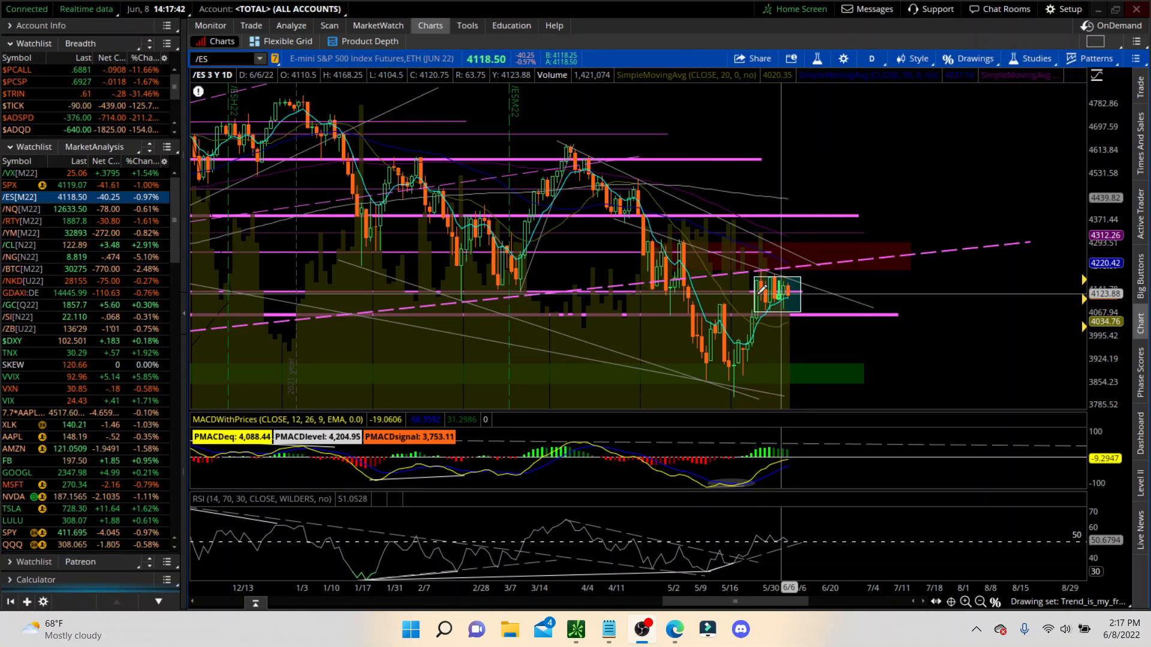
mouse_move(796, 317)
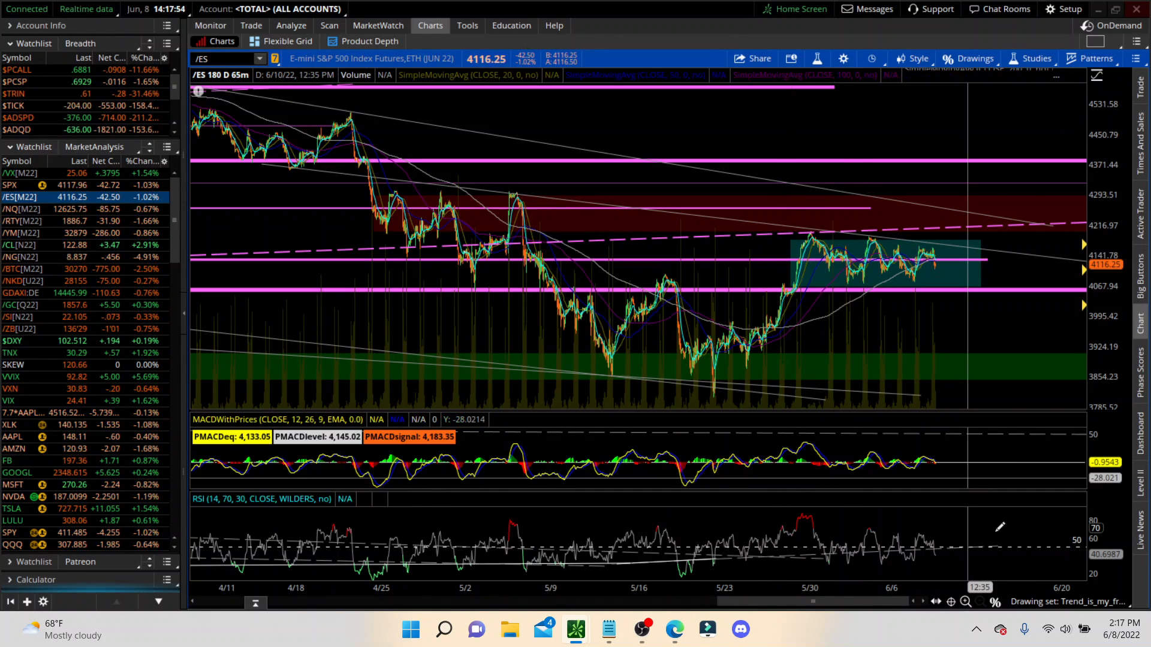
Step: Load the H_TF drawing set to show daily and weekly price levels on the /ES chart
click(1065, 602)
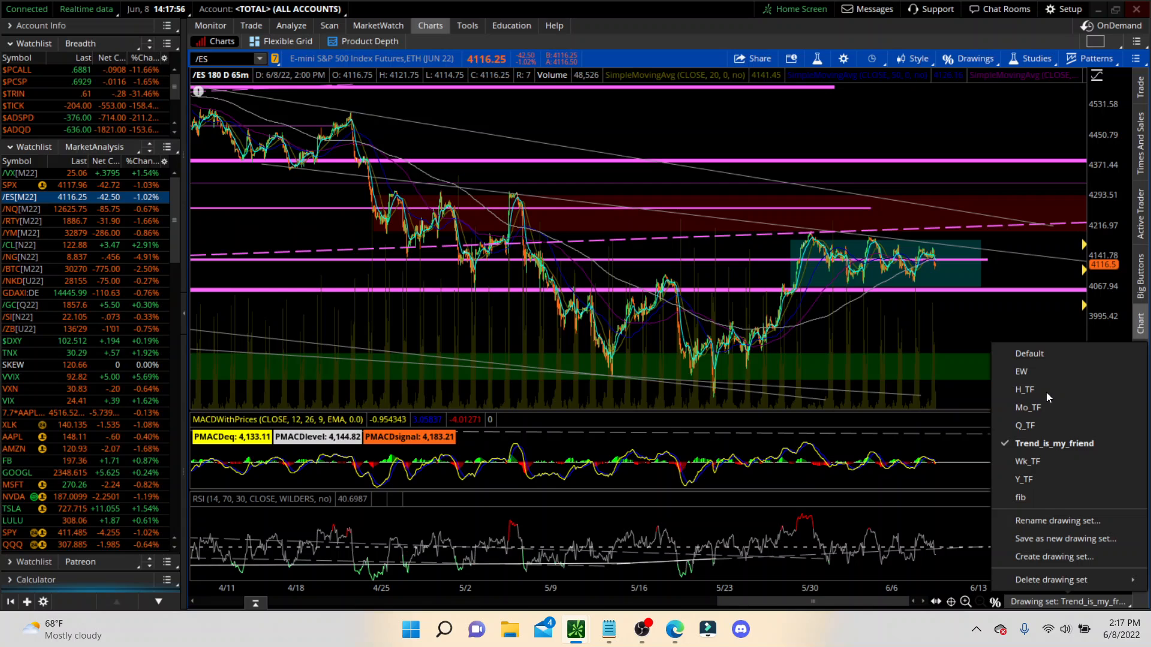
click(1024, 389)
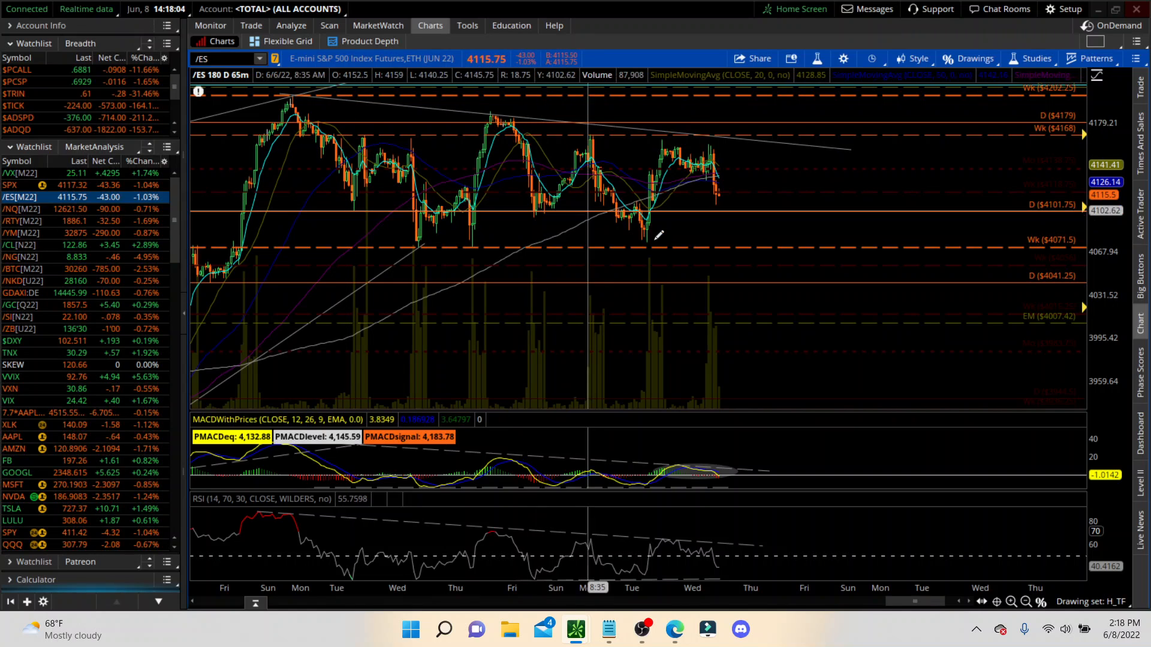
mouse_move(649, 244)
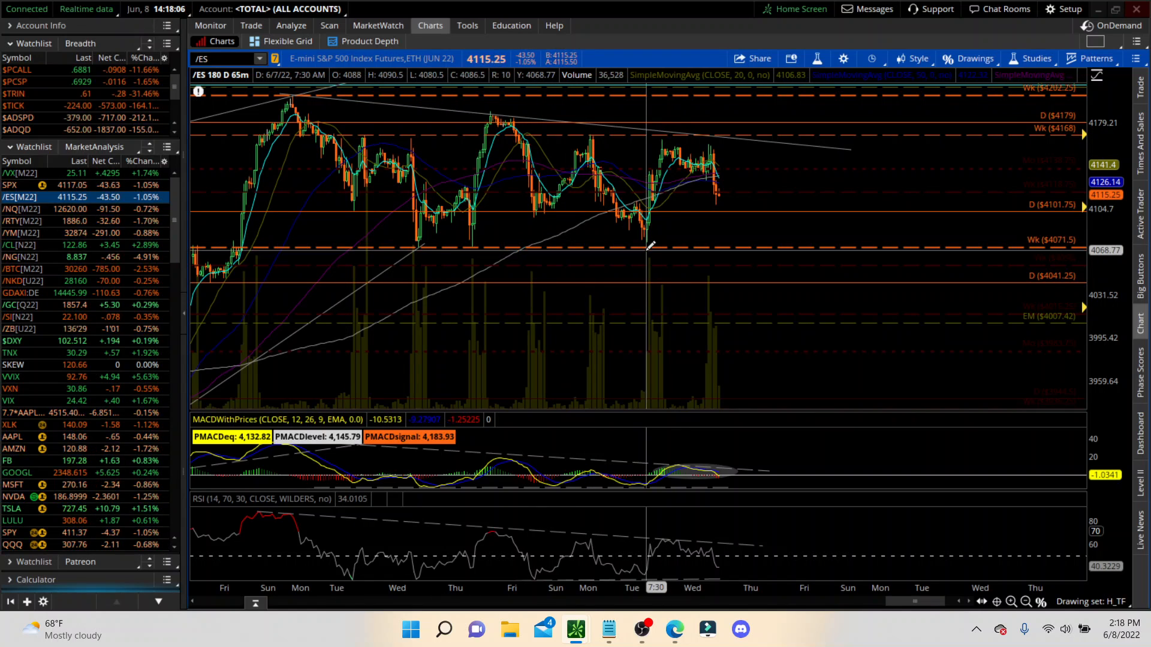
mouse_move(652, 242)
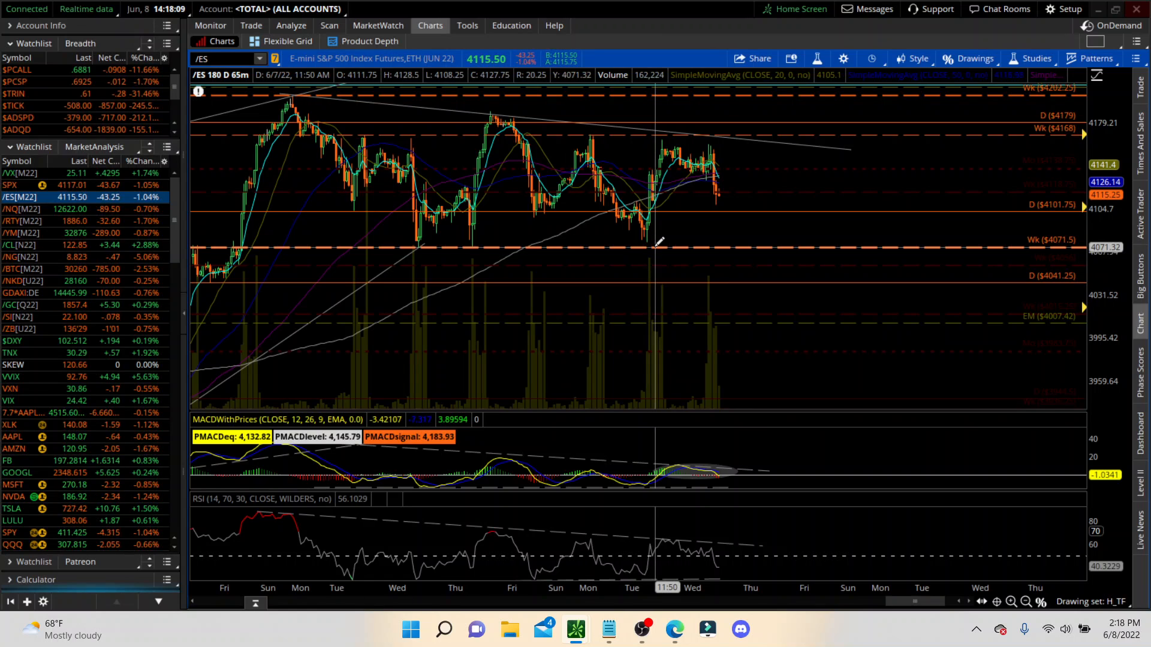
mouse_move(659, 243)
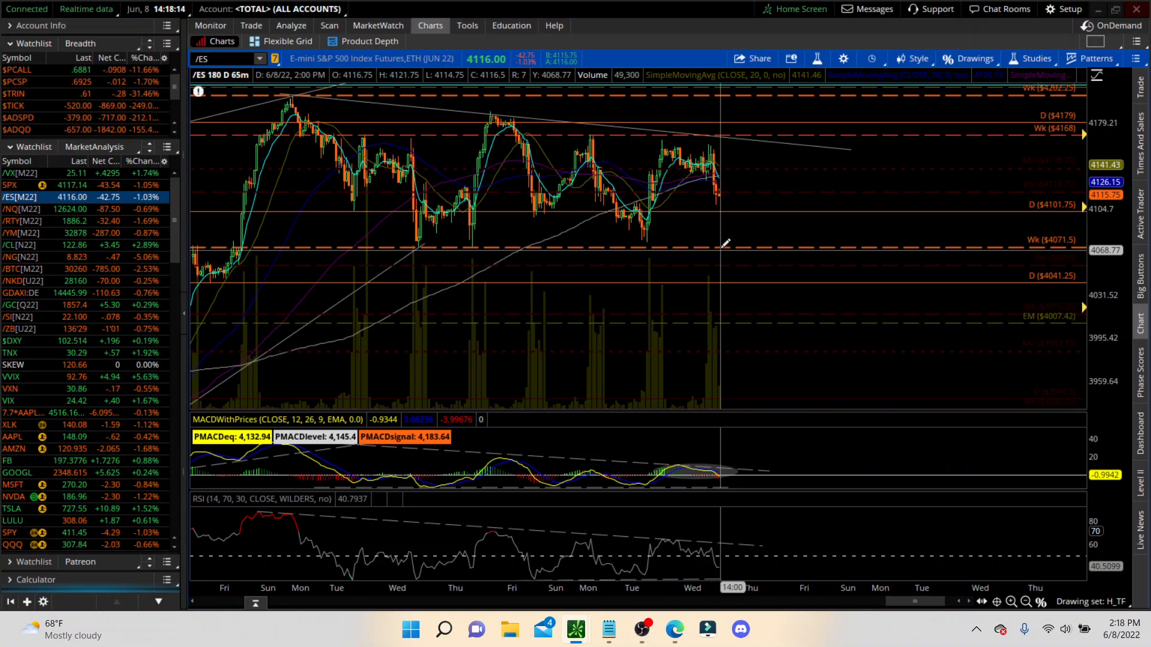
mouse_move(724, 242)
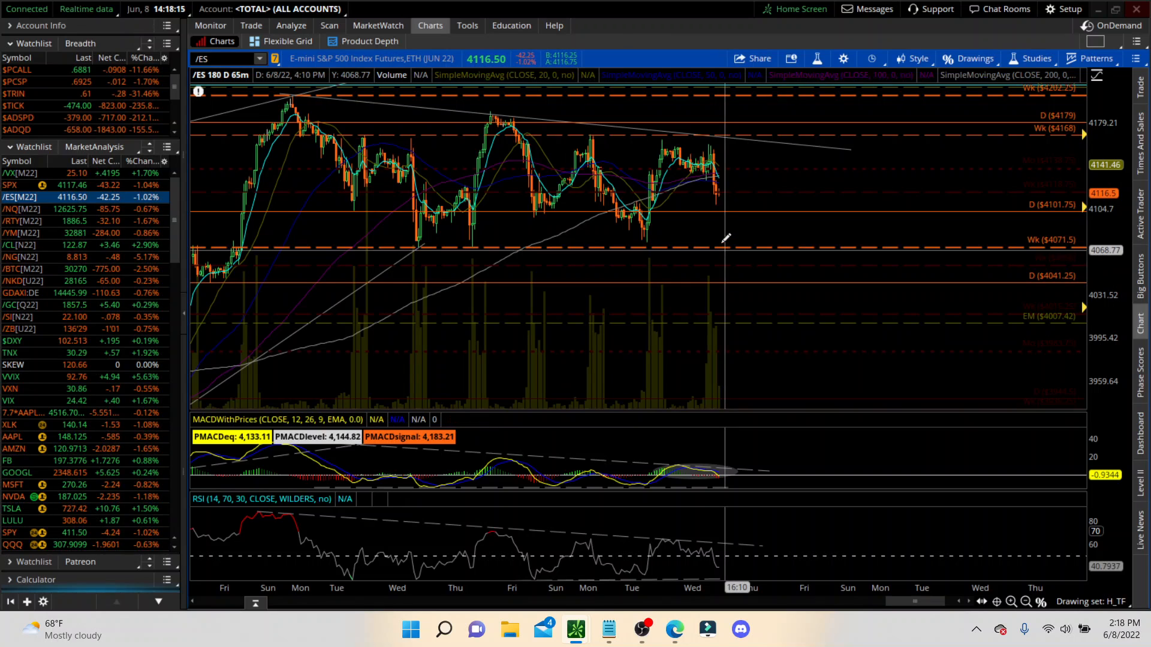
mouse_move(727, 132)
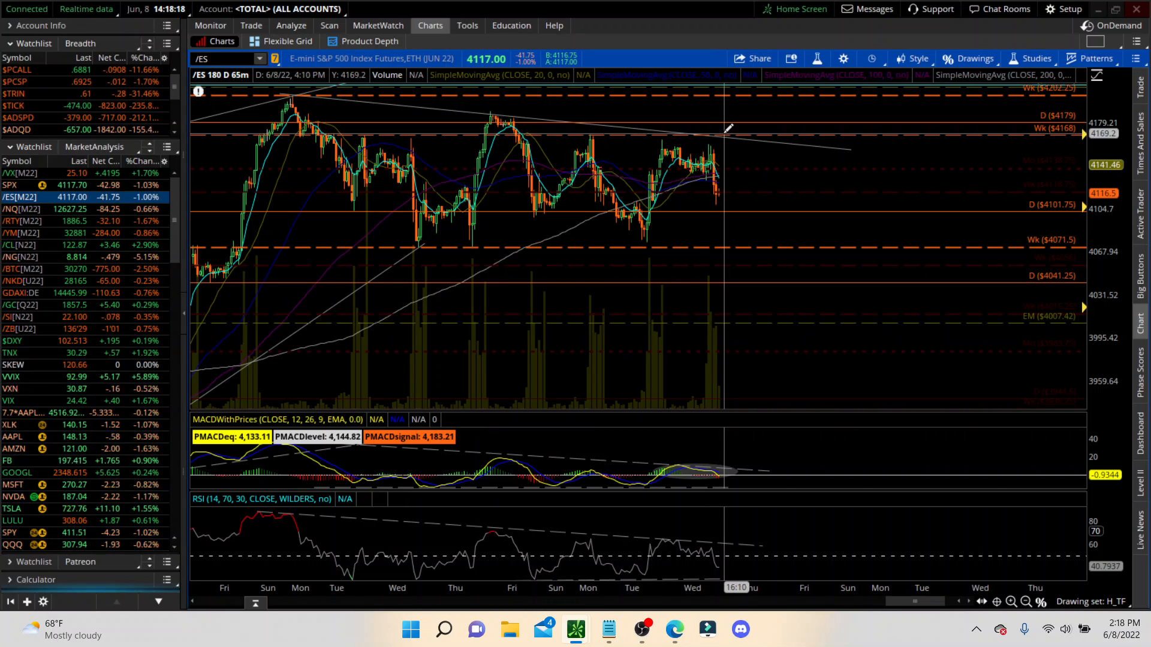
mouse_move(716, 131)
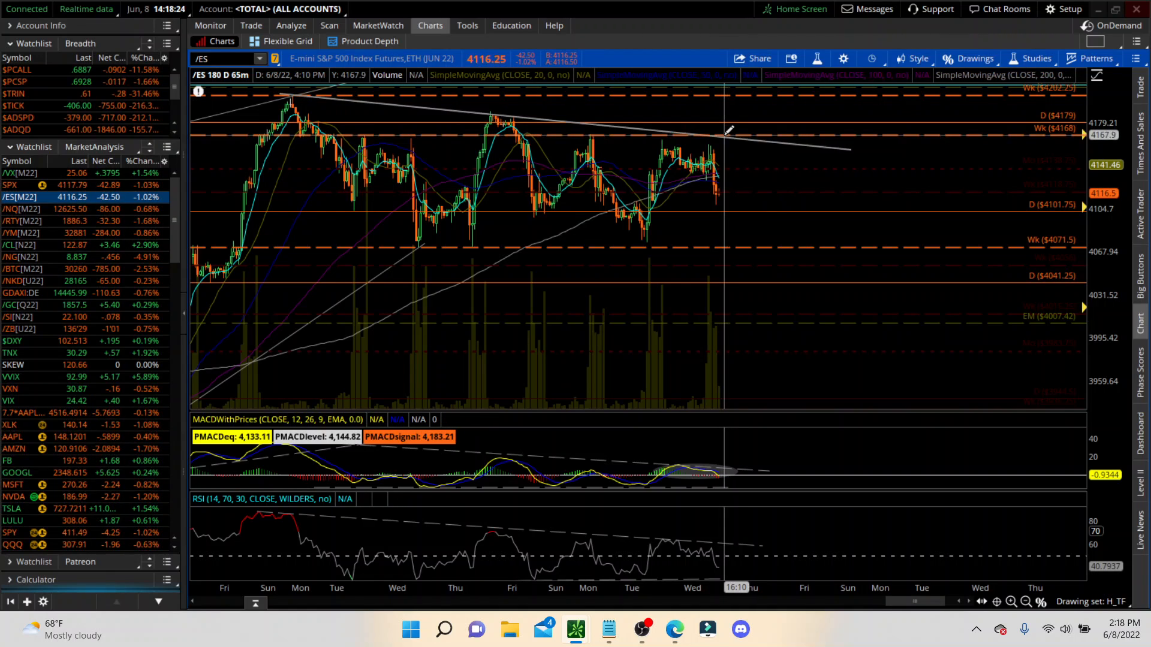
mouse_move(730, 99)
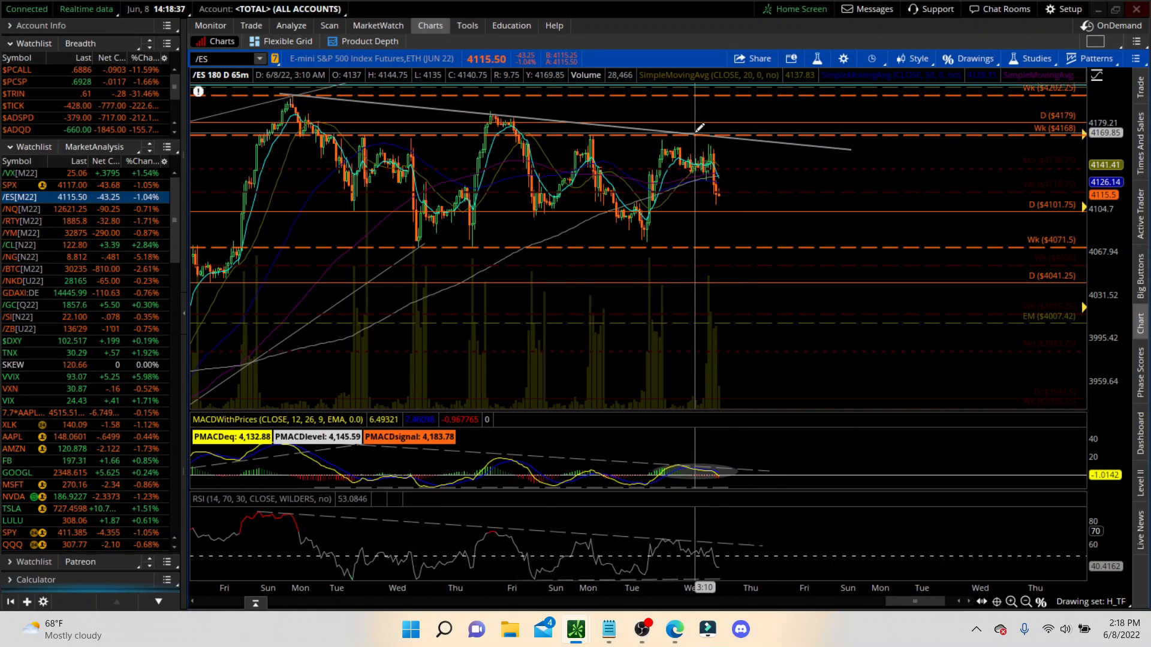
mouse_move(731, 134)
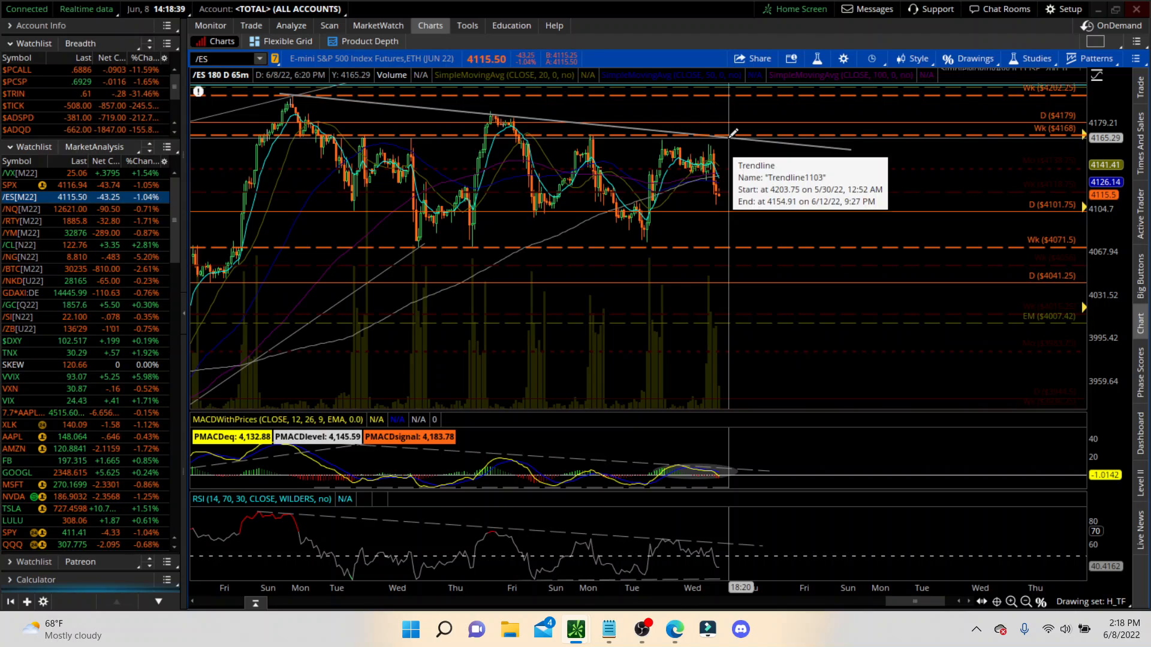
mouse_move(742, 136)
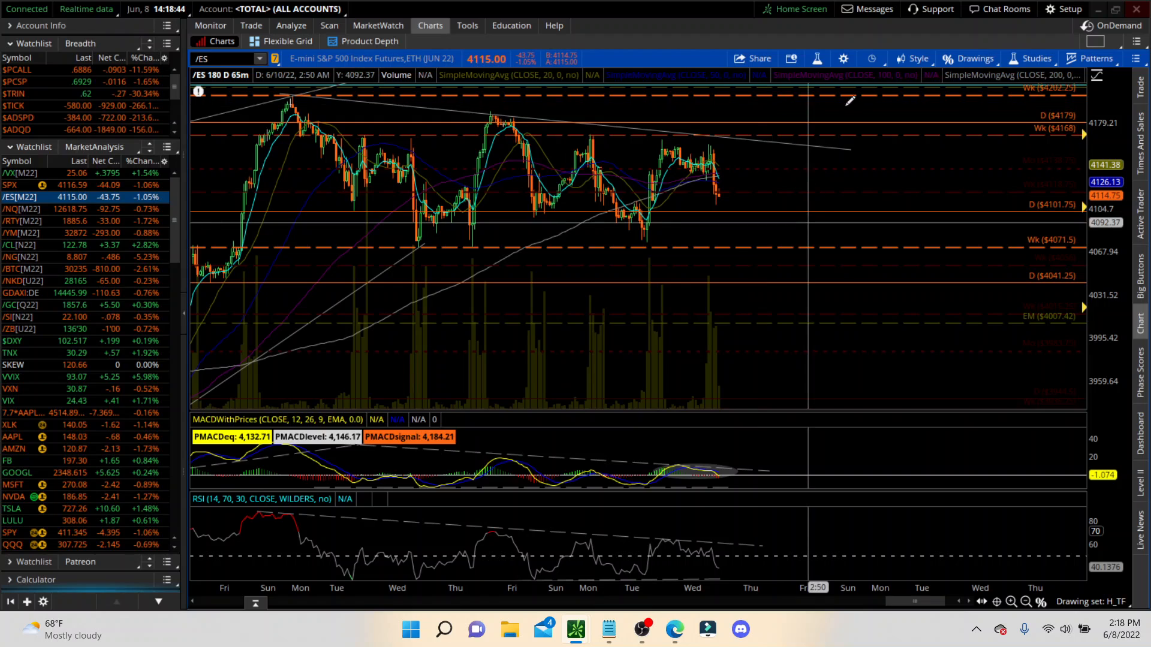
mouse_move(776, 114)
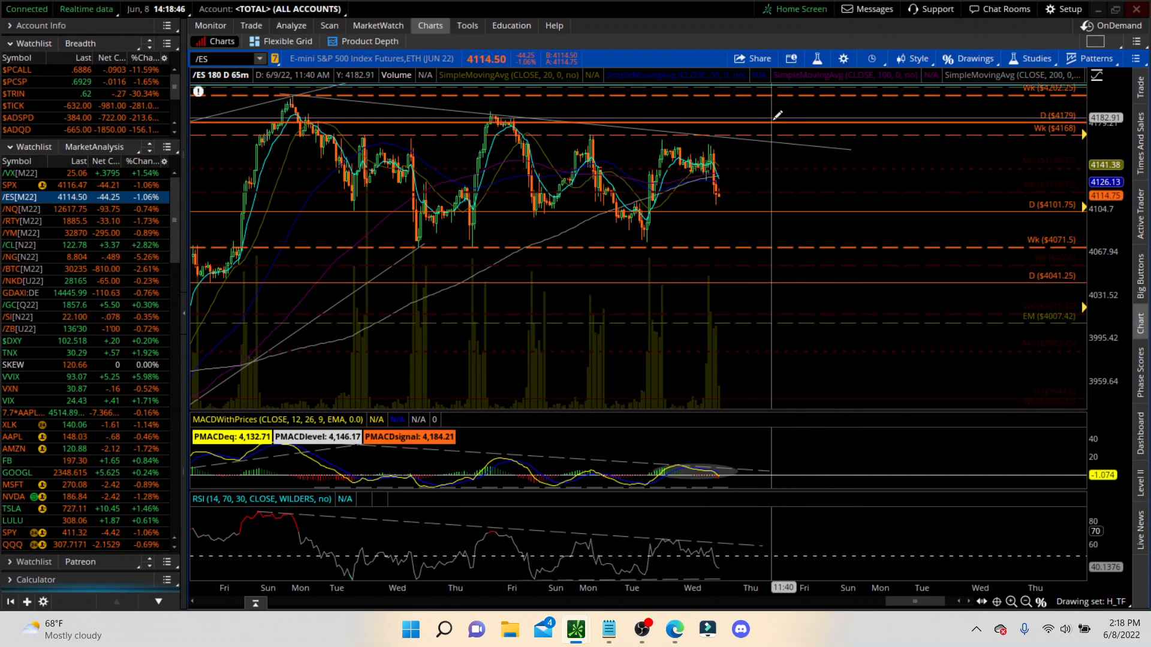
mouse_move(778, 147)
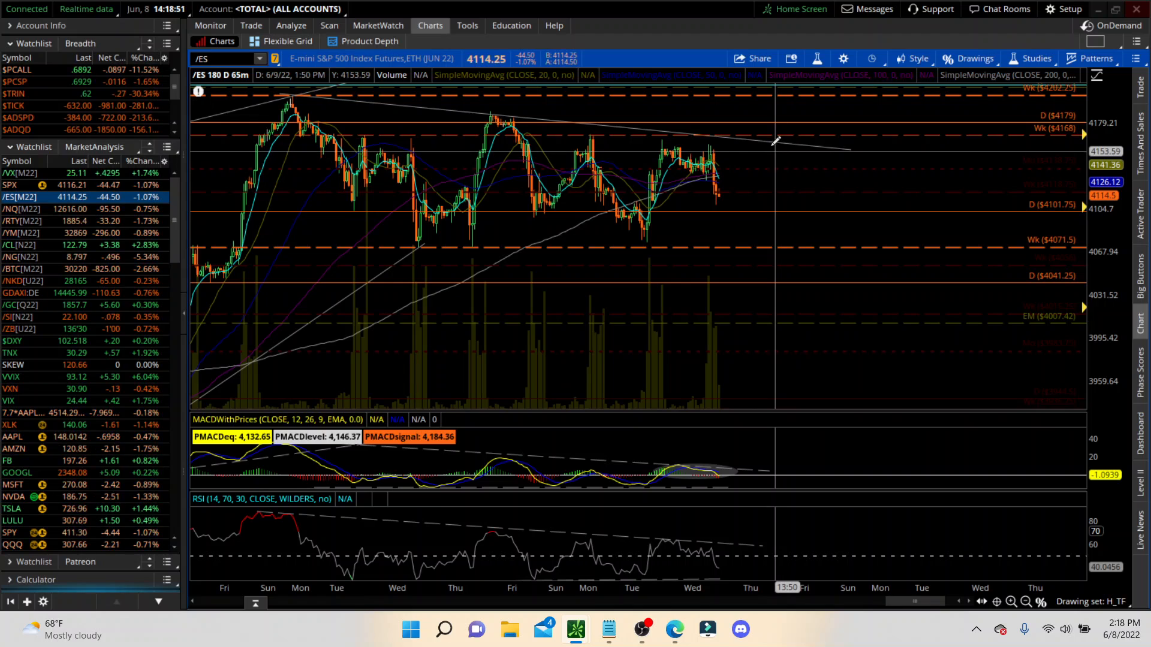
mouse_move(779, 88)
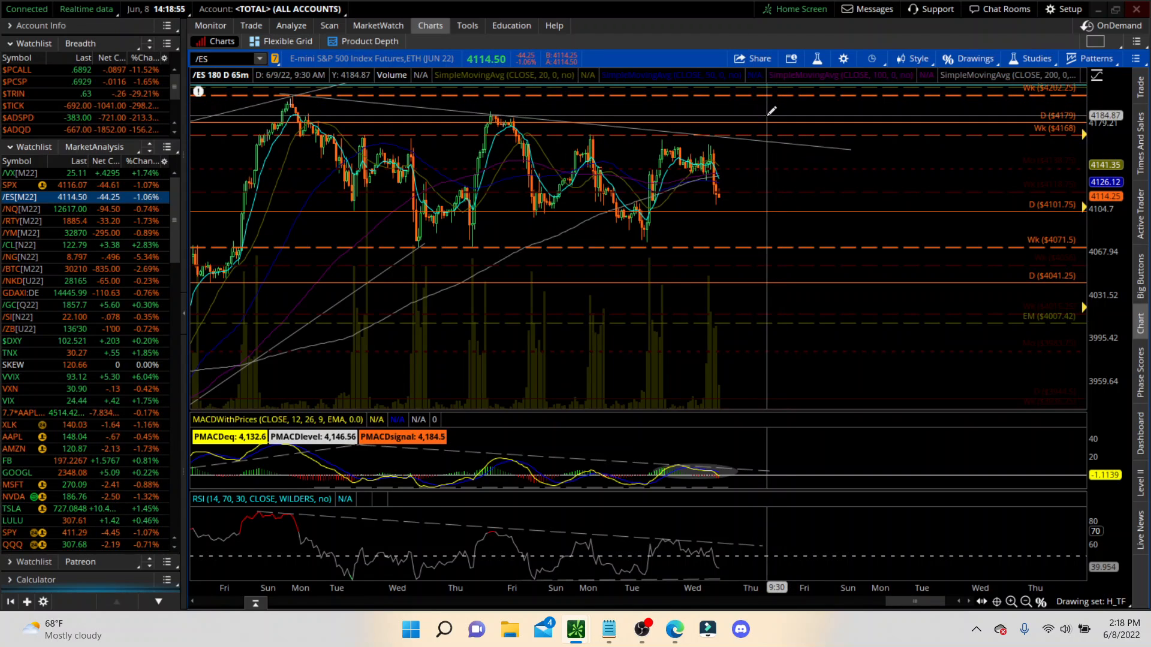
mouse_move(778, 131)
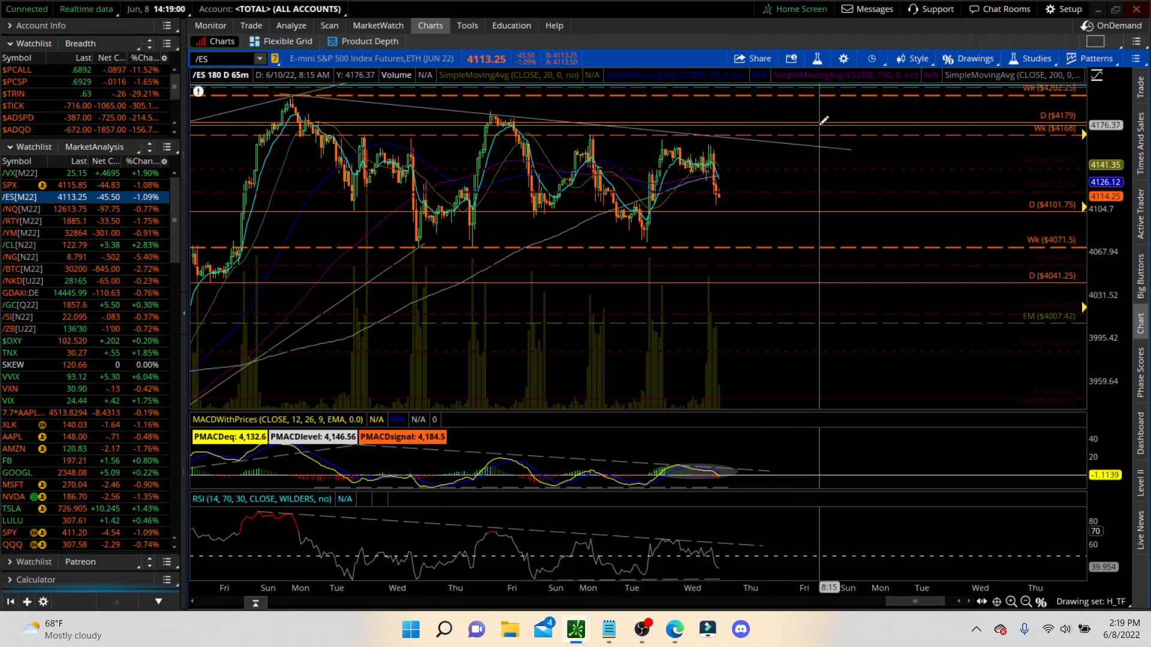
mouse_move(748, 201)
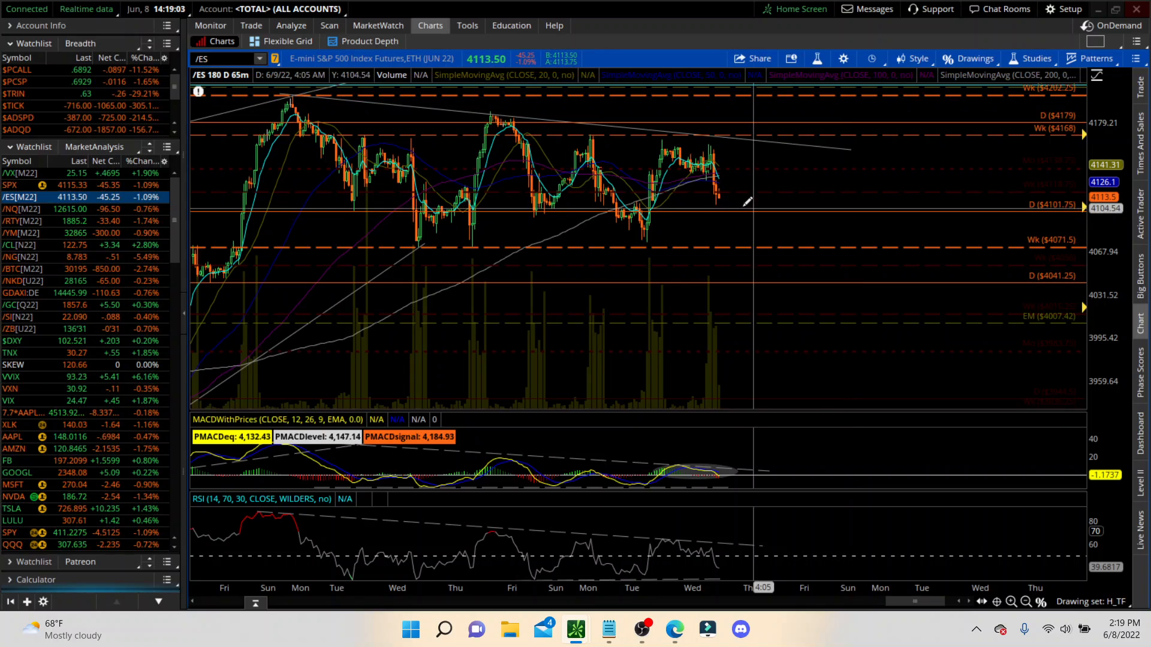
mouse_move(723, 214)
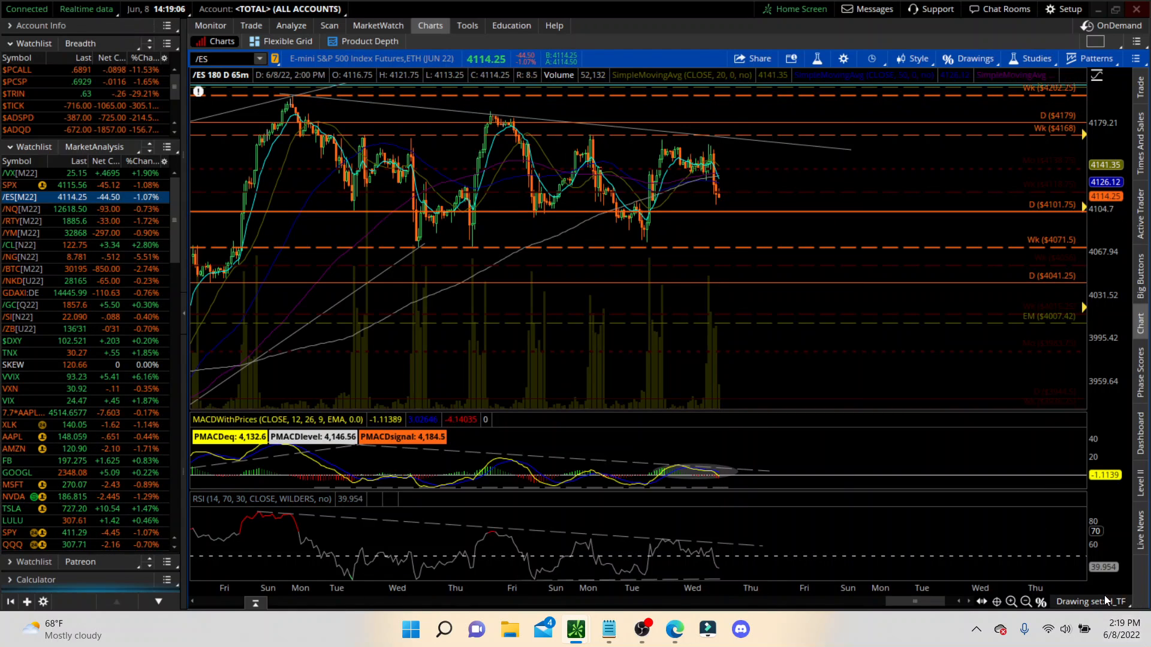
click(1091, 601)
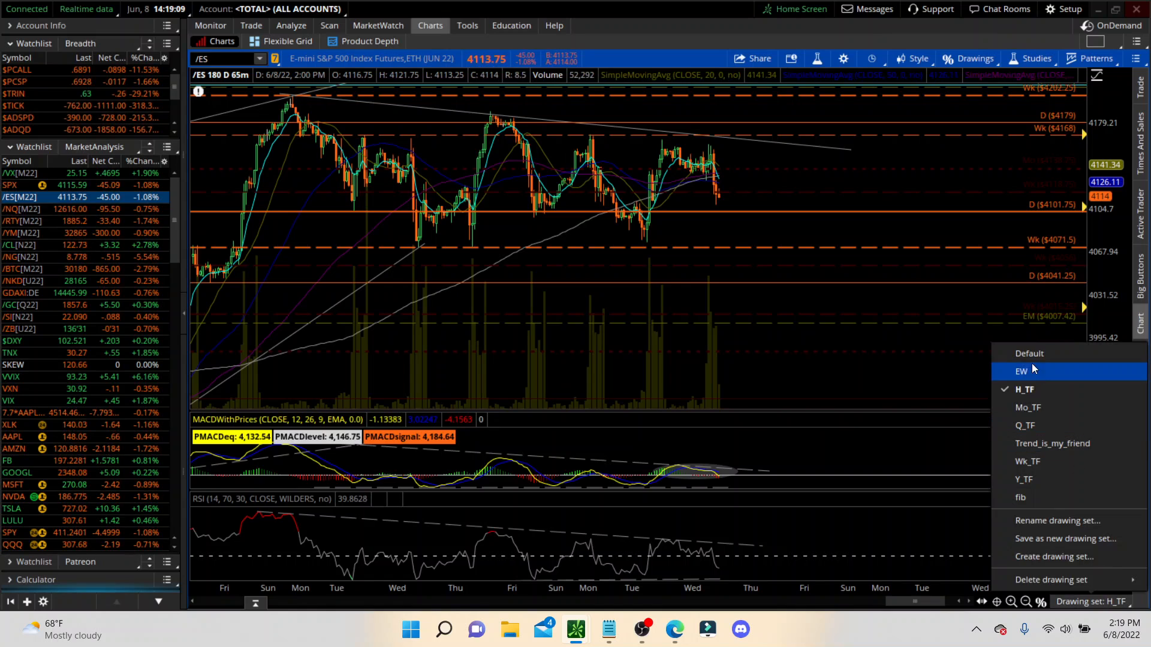
click(1021, 371)
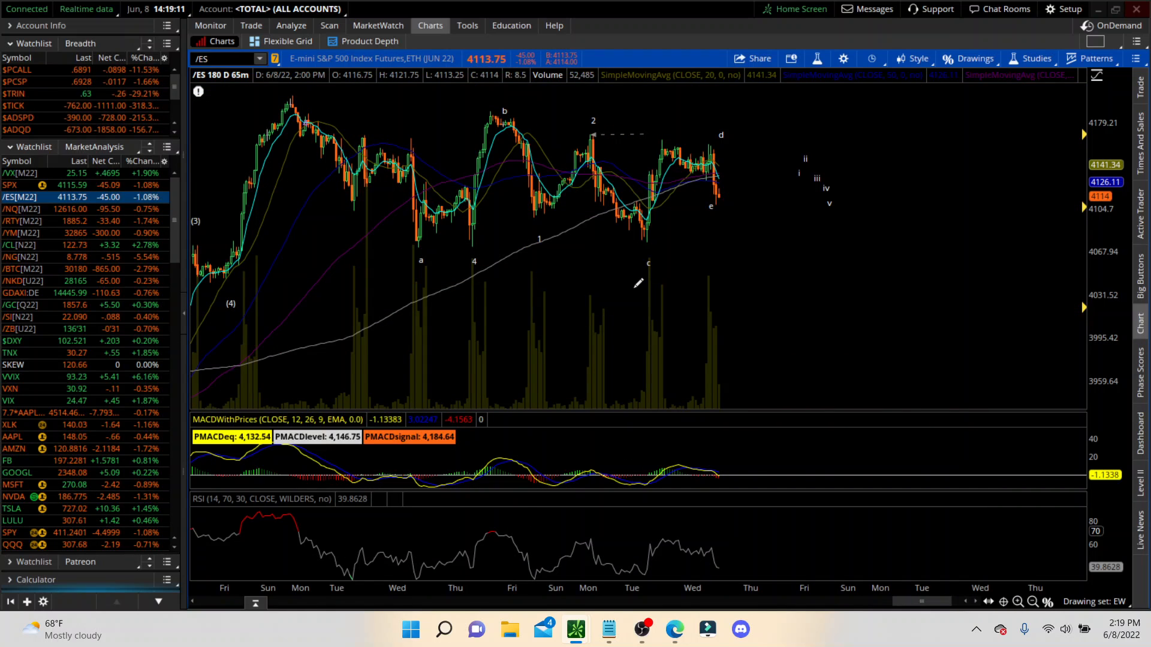
mouse_move(344, 175)
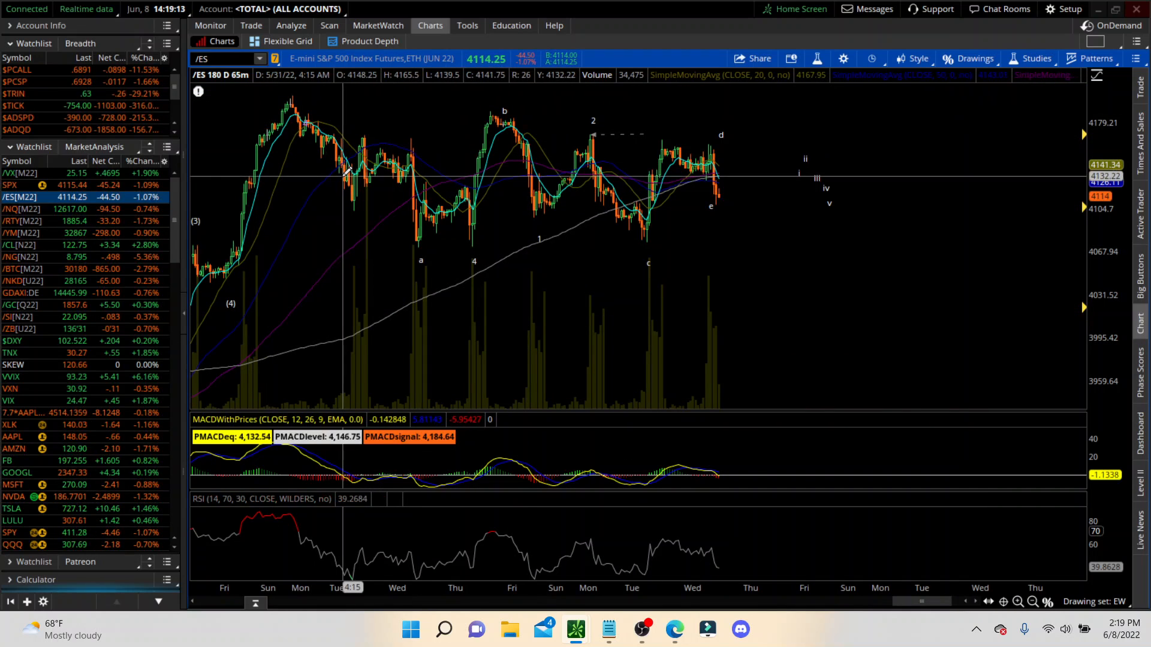
mouse_move(422, 249)
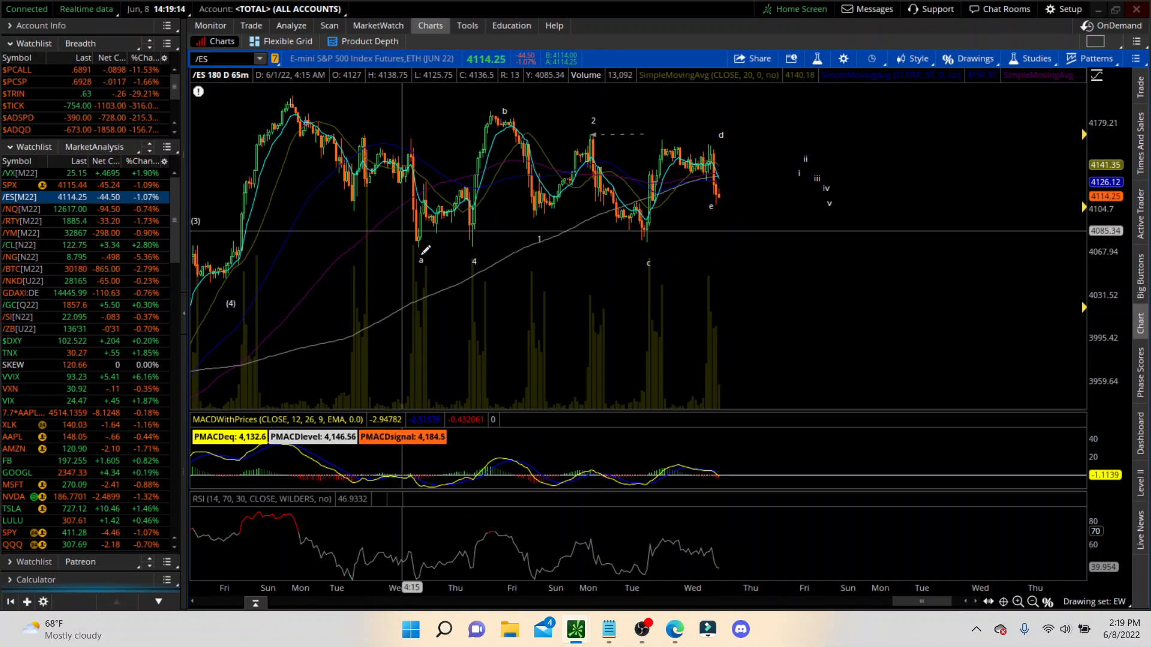
mouse_move(421, 259)
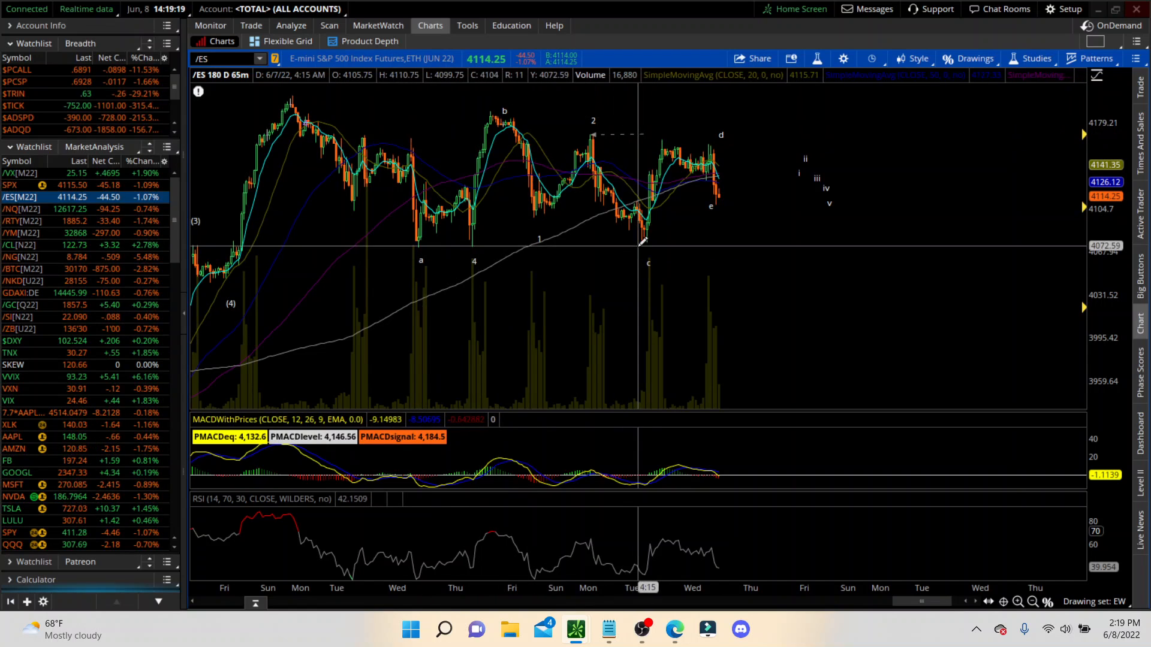
mouse_move(715, 132)
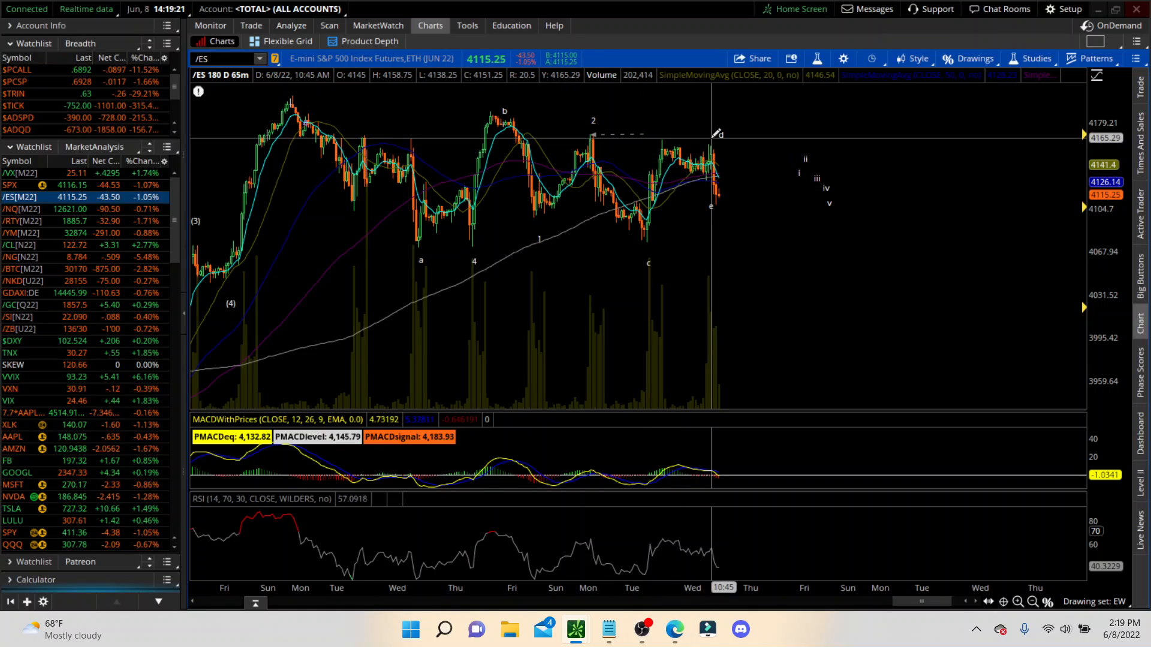
mouse_move(726, 205)
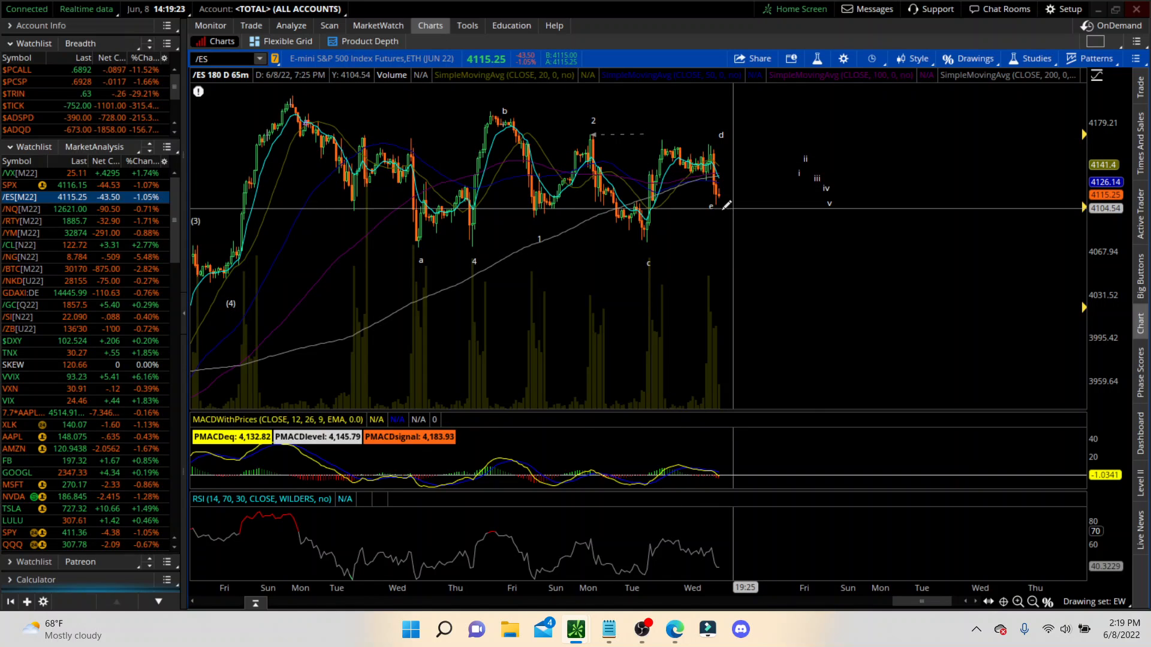
mouse_move(723, 213)
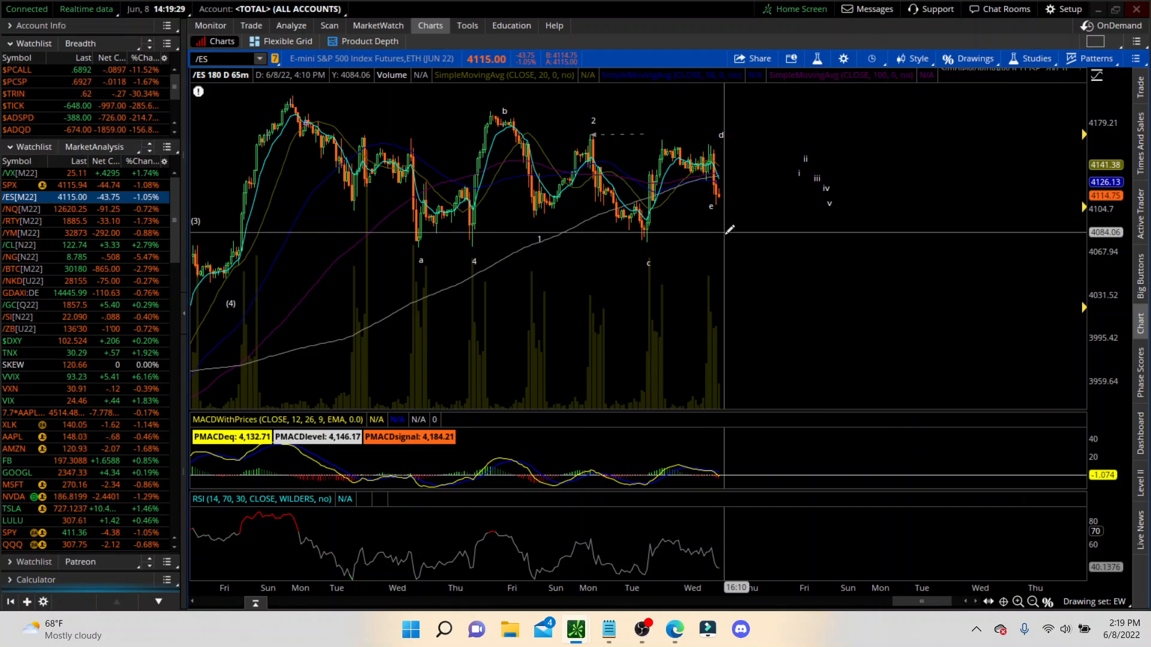
mouse_move(644, 229)
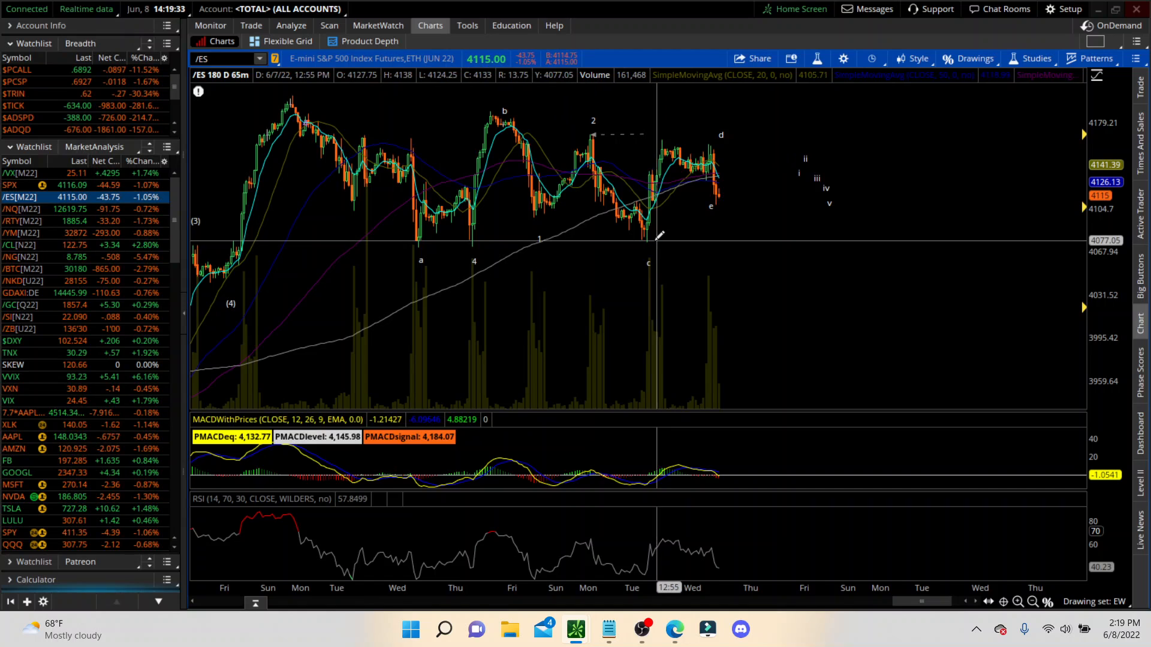
mouse_move(492, 233)
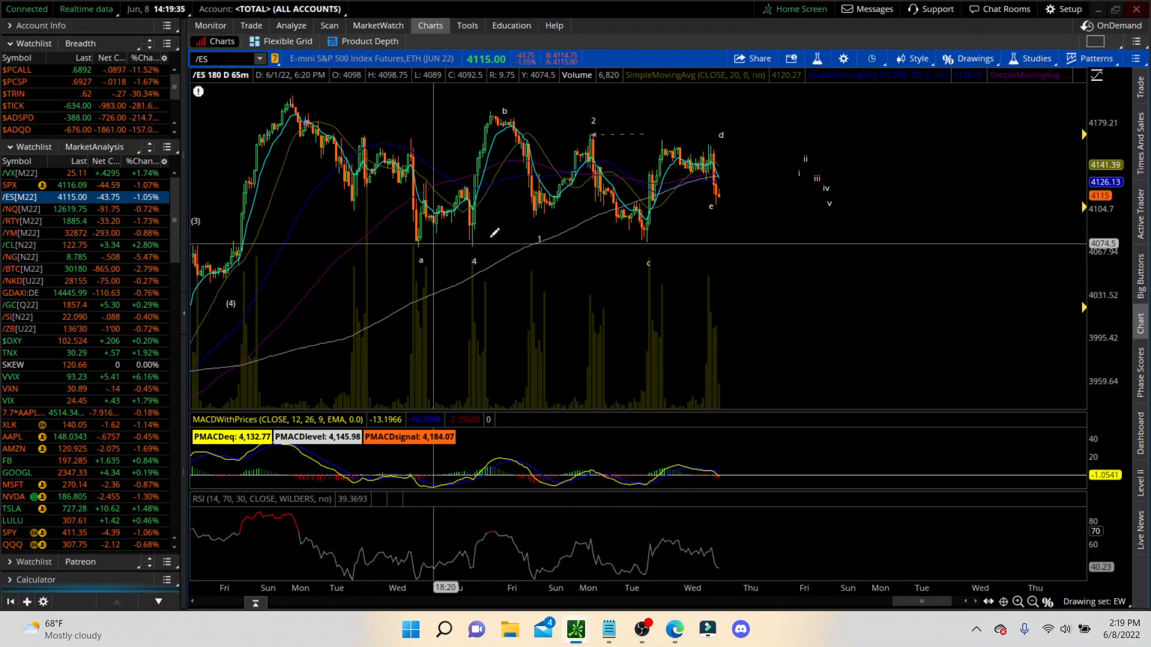
mouse_move(640, 235)
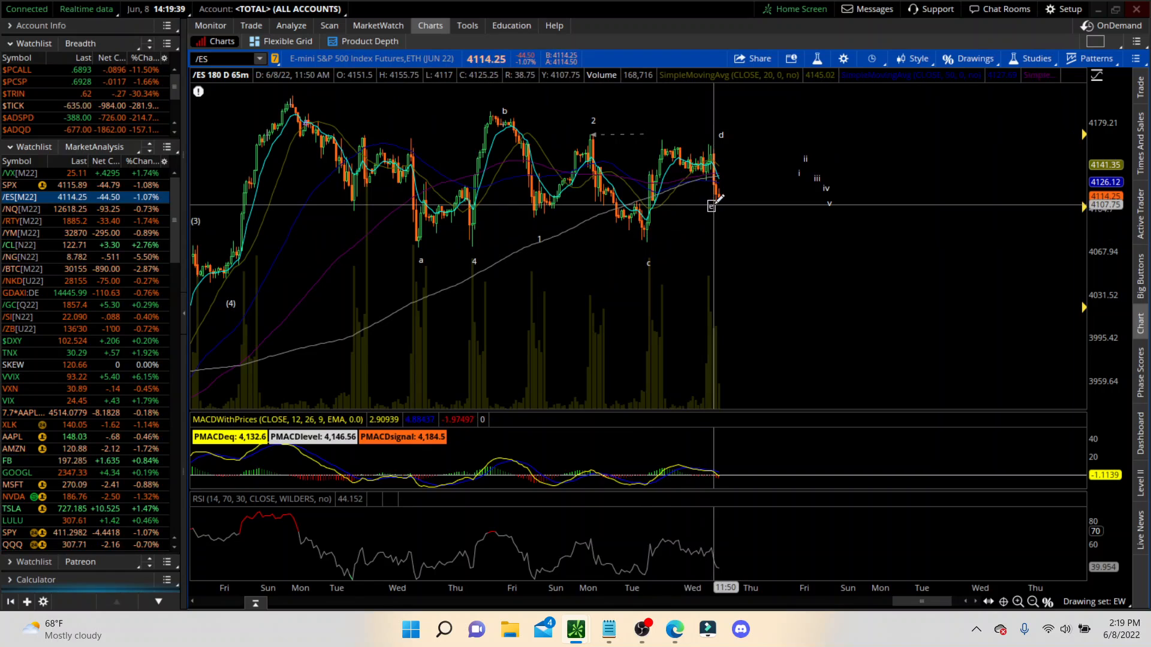
mouse_move(730, 232)
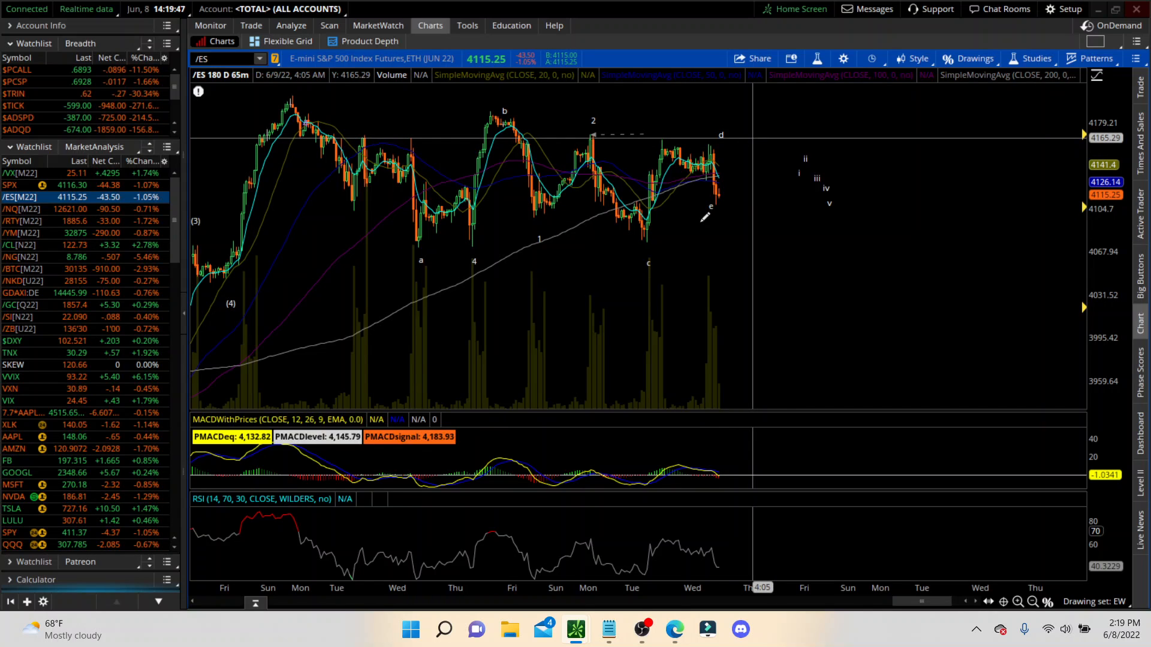
mouse_move(721, 229)
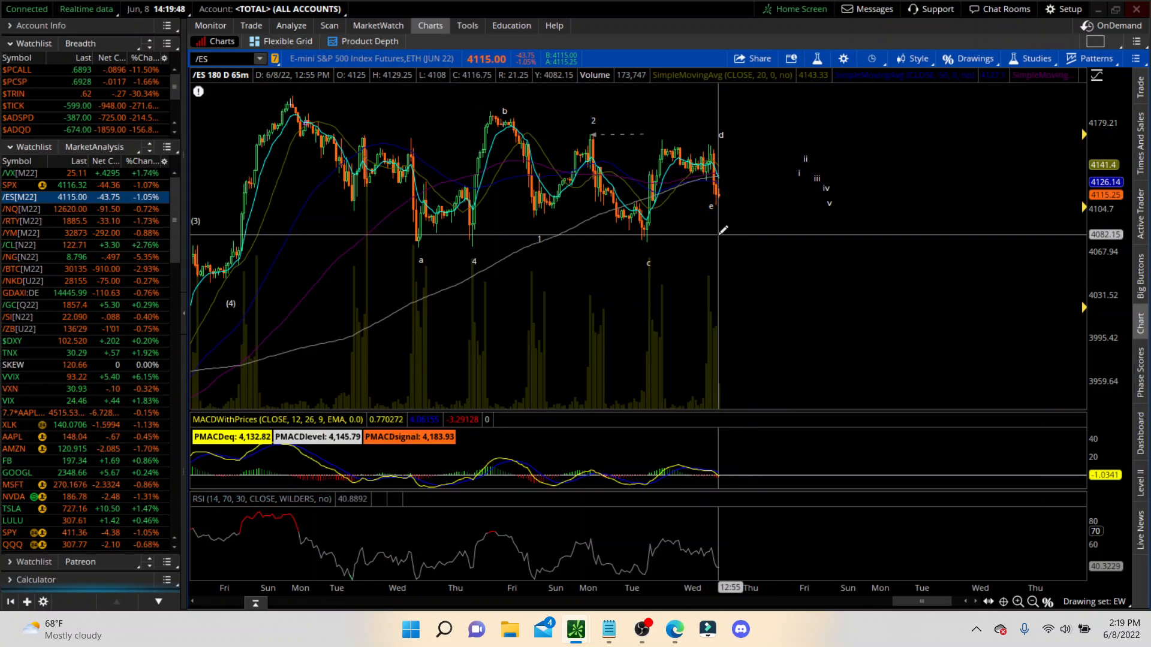
mouse_move(727, 229)
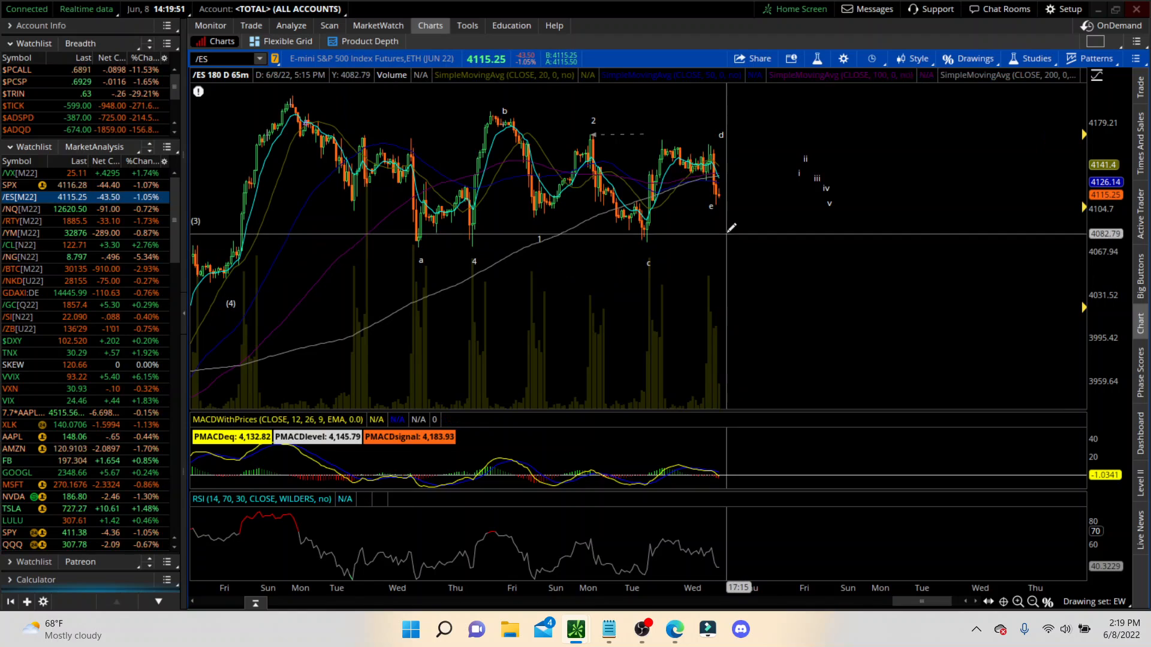
mouse_move(729, 228)
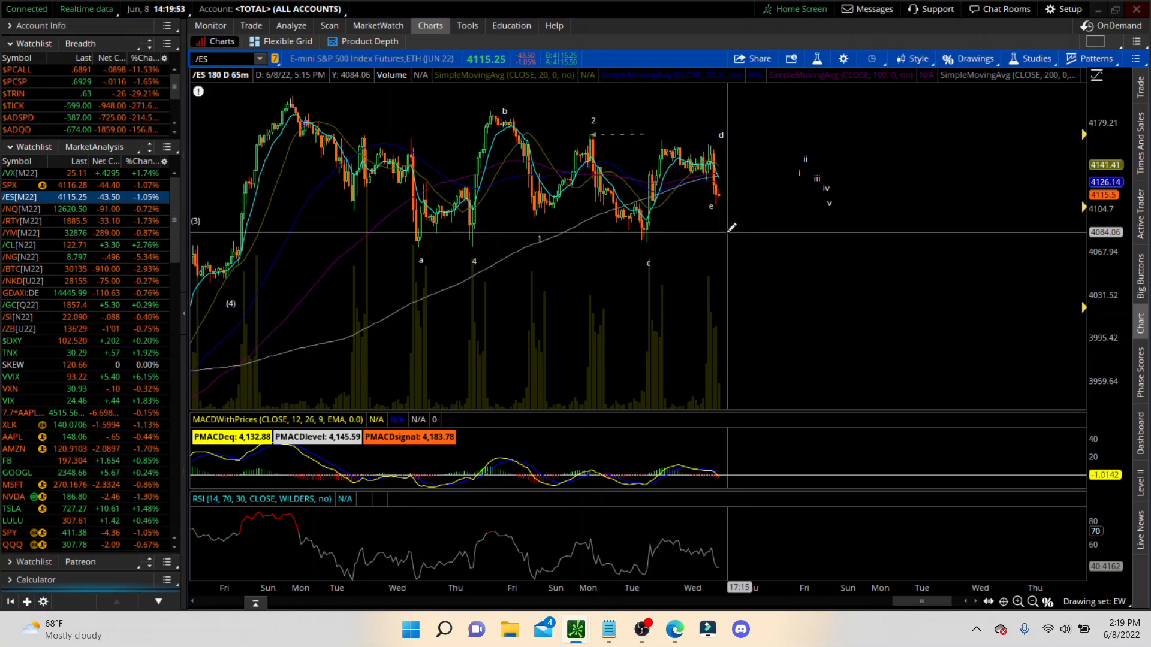
mouse_move(738, 158)
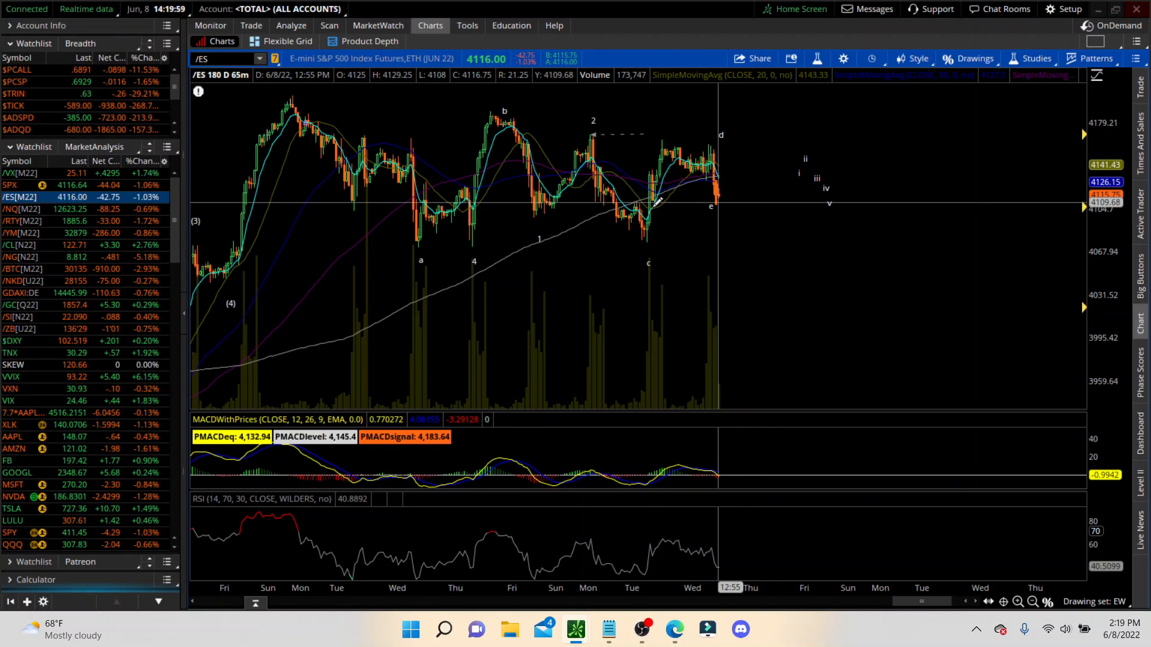
mouse_move(492, 191)
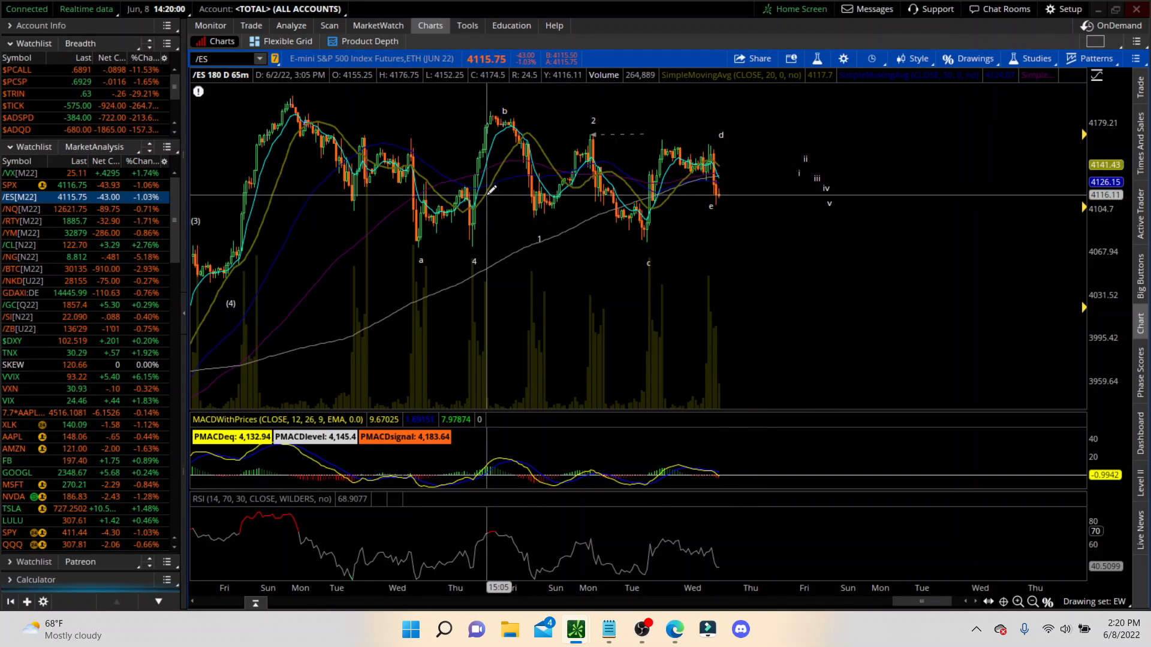
mouse_move(499, 118)
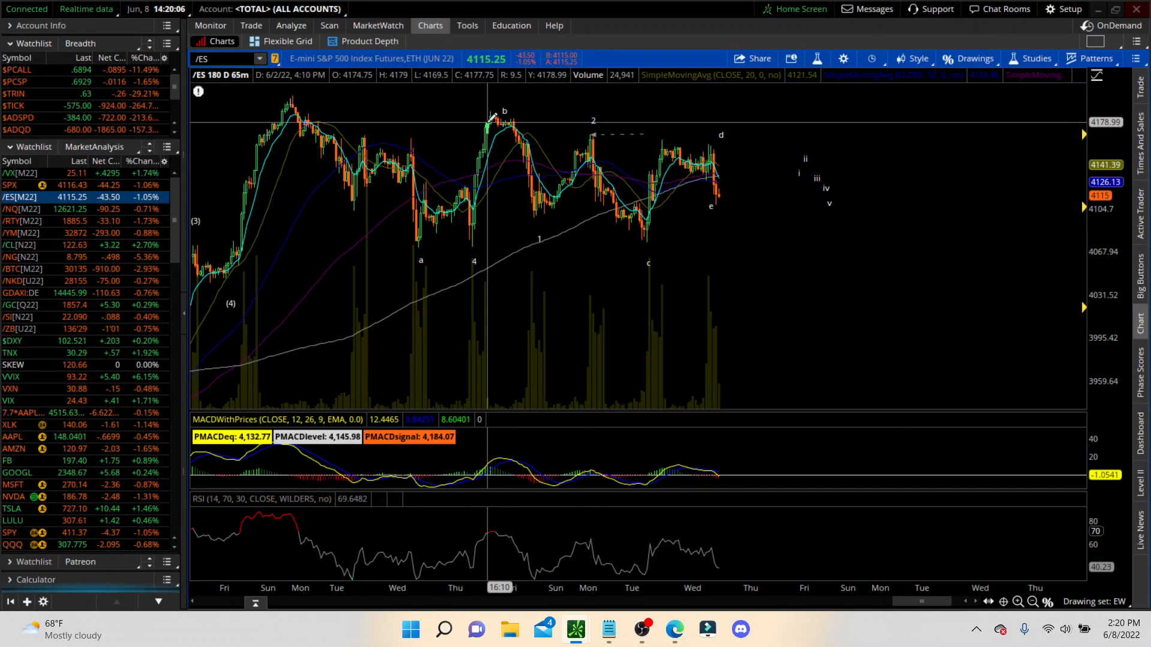
mouse_move(495, 161)
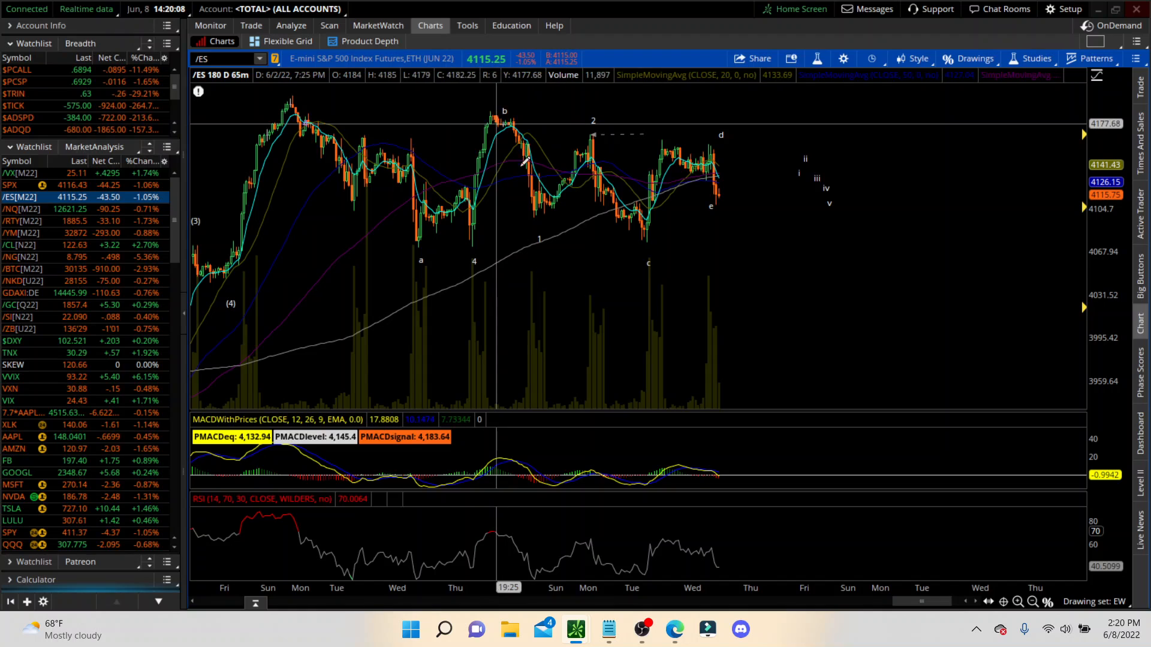
mouse_move(598, 129)
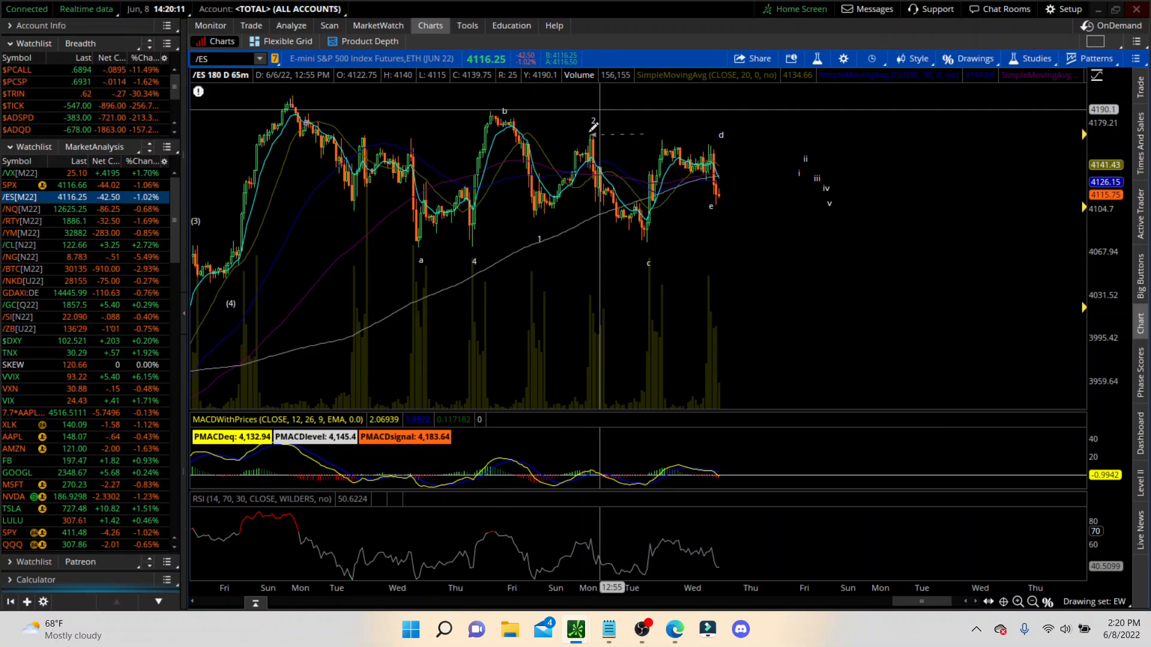
mouse_move(646, 202)
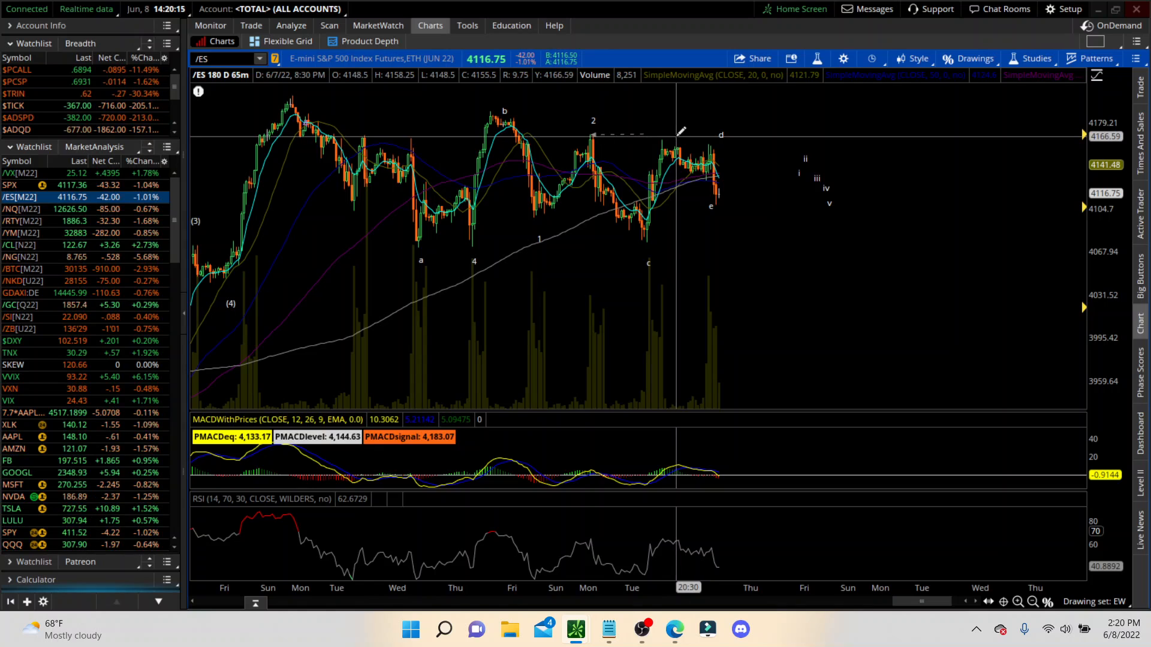
mouse_move(776, 284)
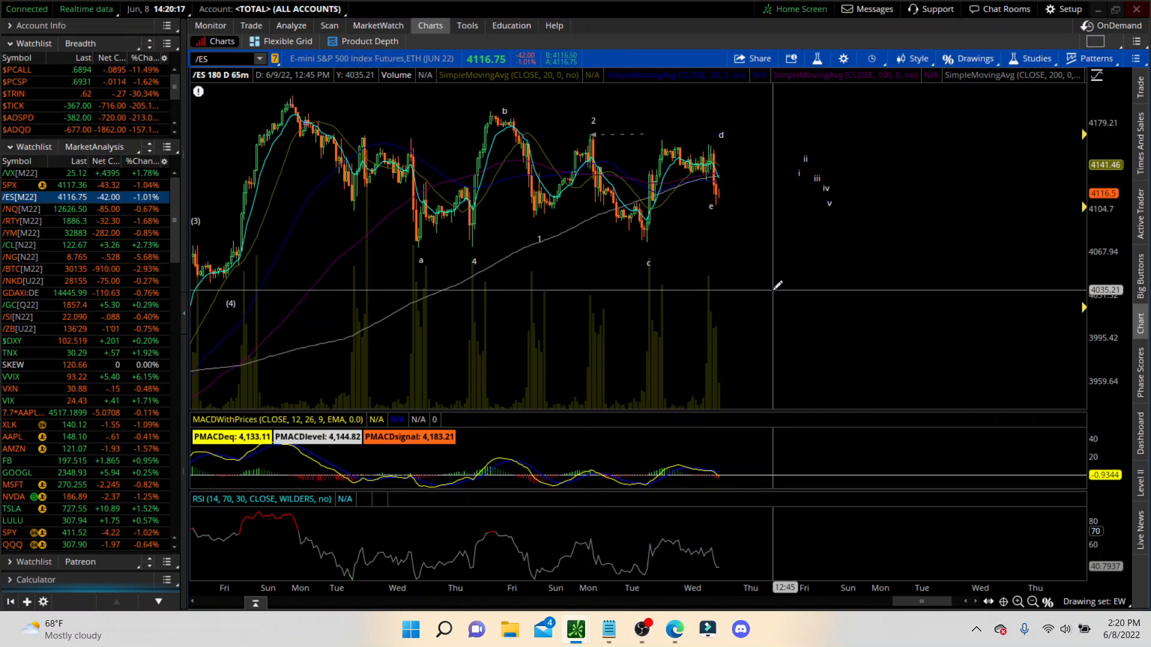
mouse_move(671, 136)
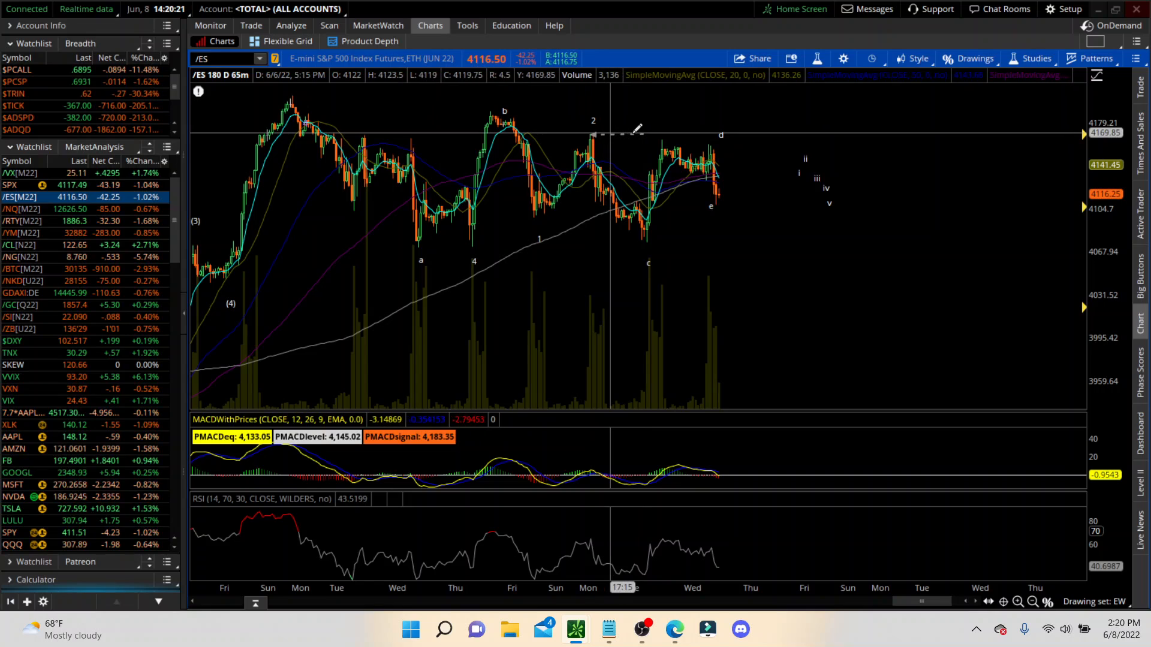
mouse_move(664, 134)
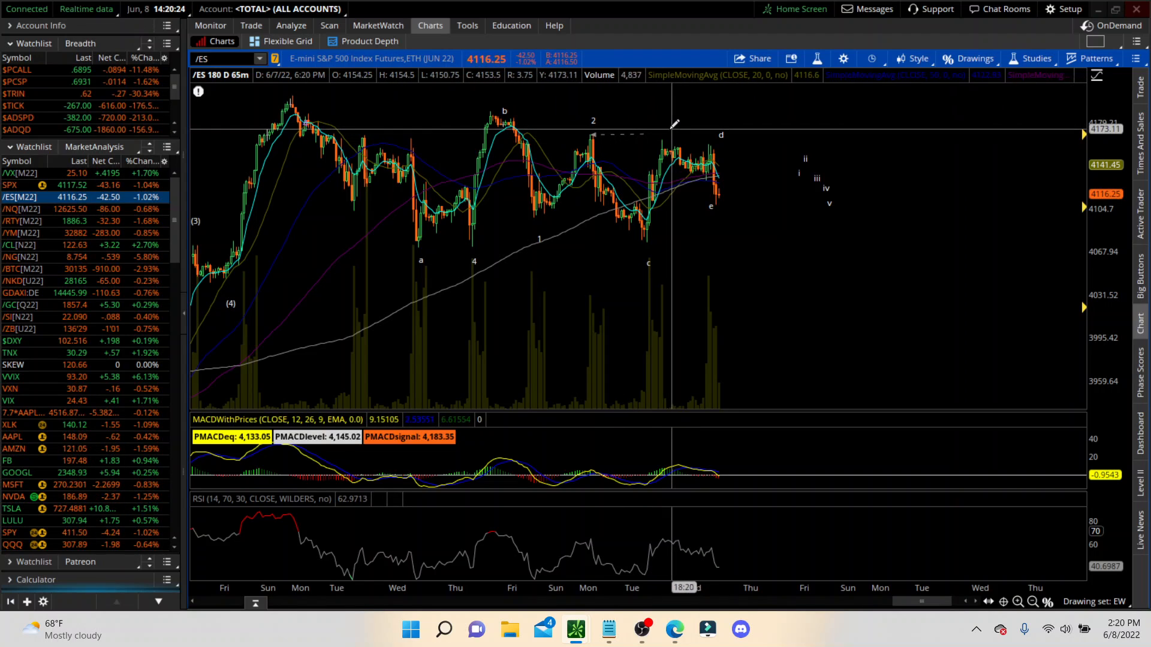
mouse_move(622, 148)
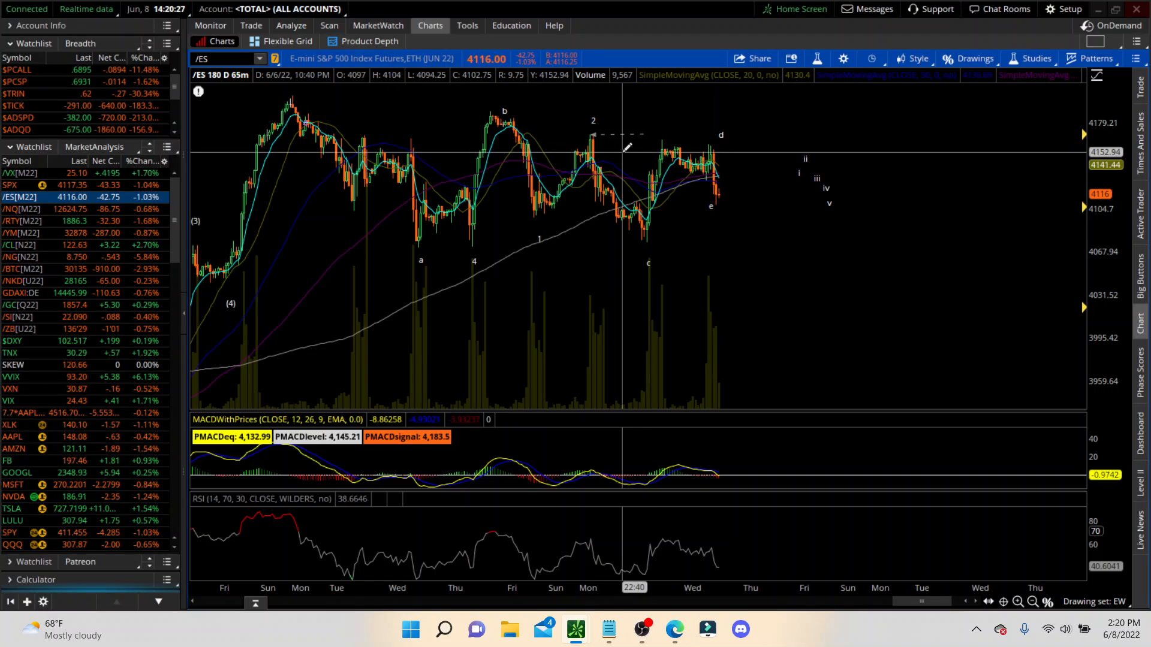